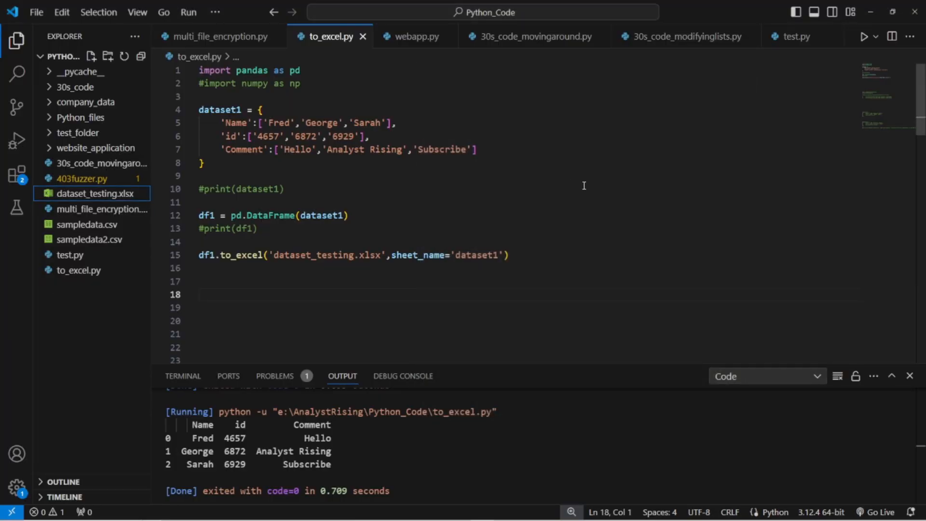
Add a dataset2 dictionary of Country, City and Occurences lists and build df2 = pd.DataFrame(dataset2)
scroll(down, 3)
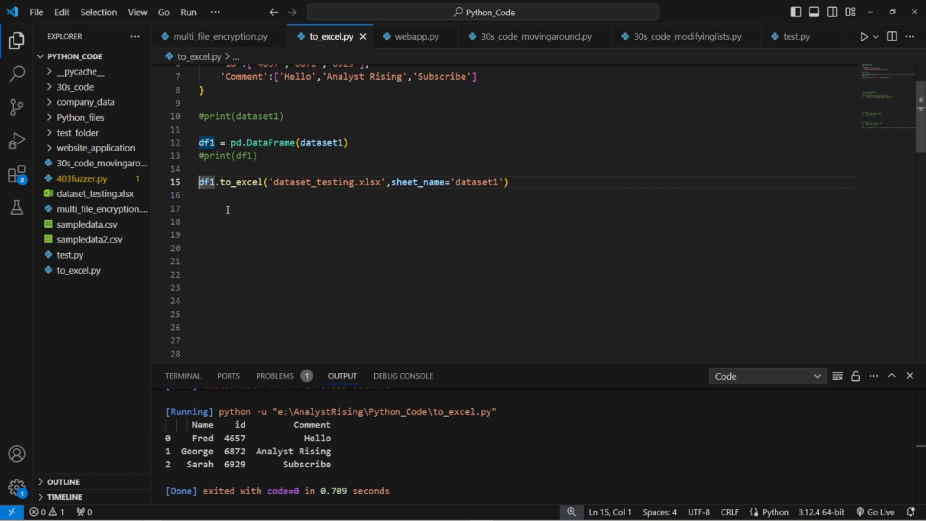
scroll(down, 3)
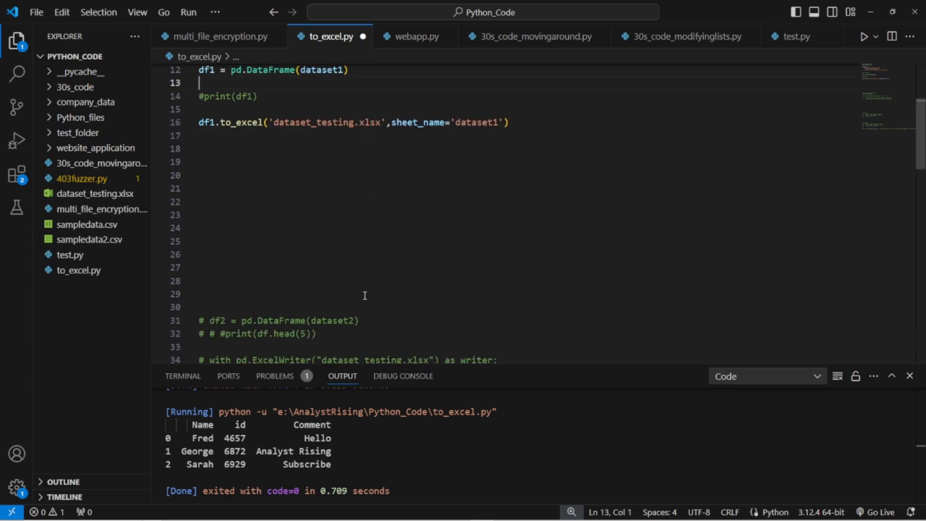
drag(212, 321, 359, 320)
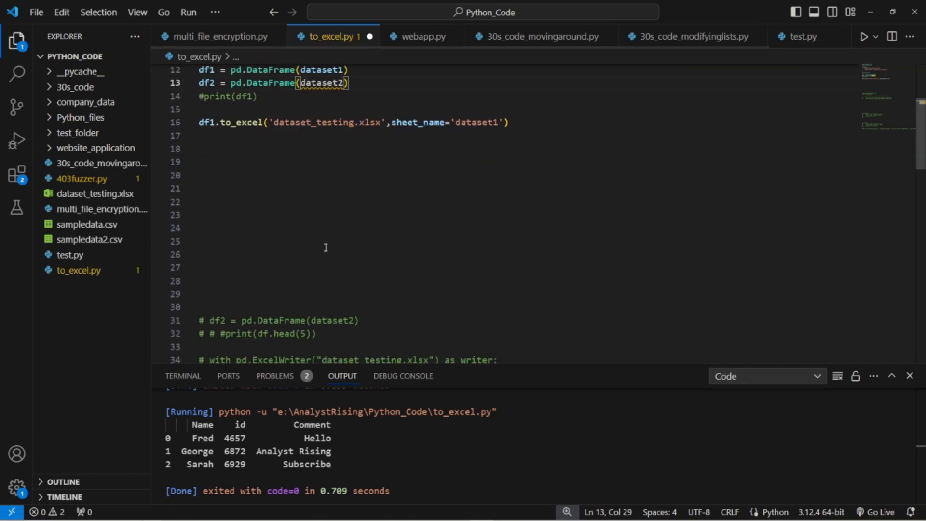
scroll(down, 3)
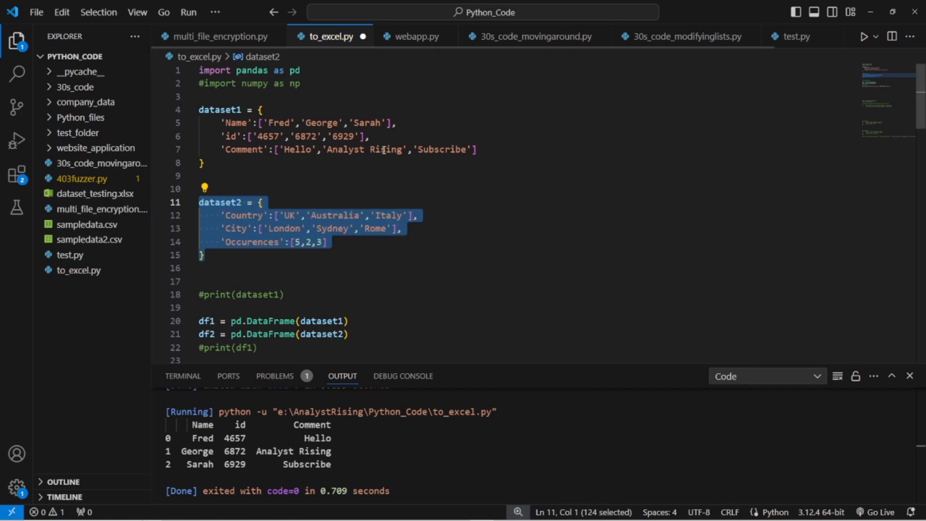
Correct the key to 'Occurrences' and add df2.to_excel('dataset_testing.xlsx', sheet_name='dataset2')
click(252, 203)
text(r)
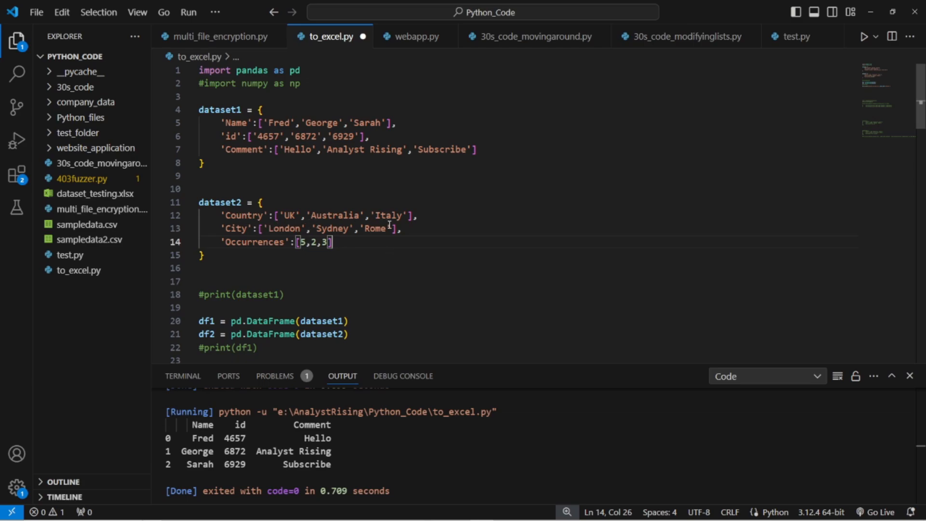
mouse_move(274, 261)
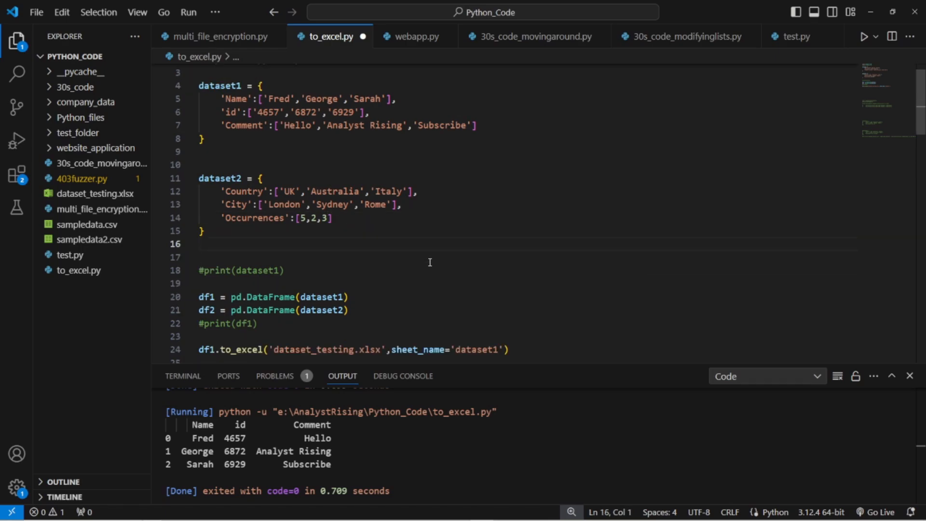
scroll(down, 3)
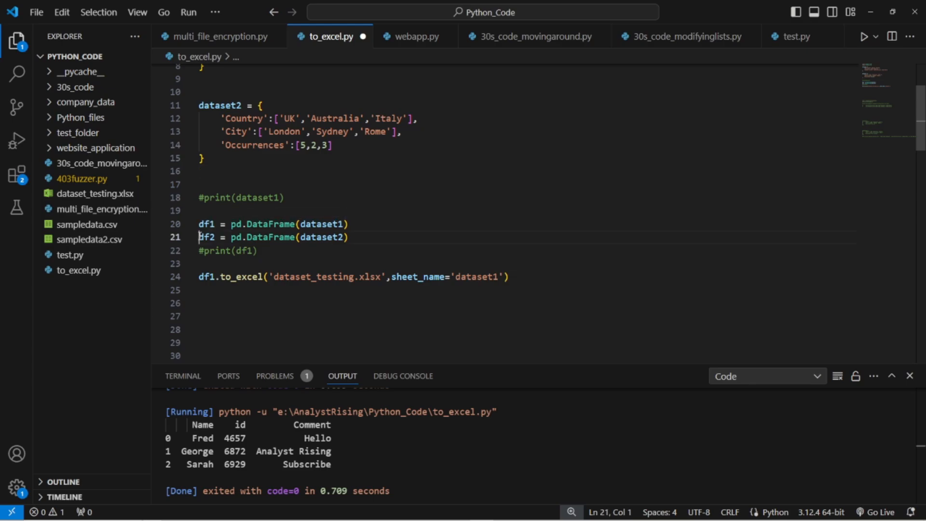
double_click(207, 237)
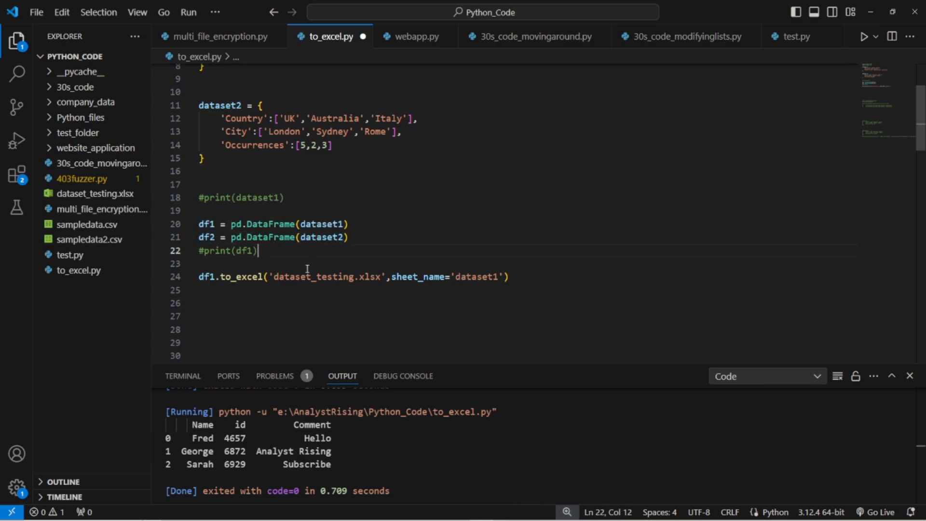
mouse_move(311, 266)
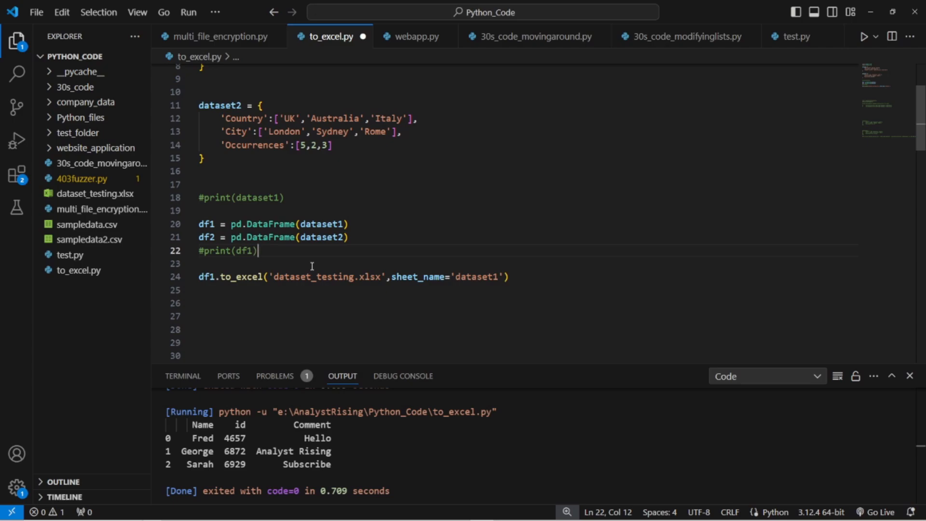
click(293, 263)
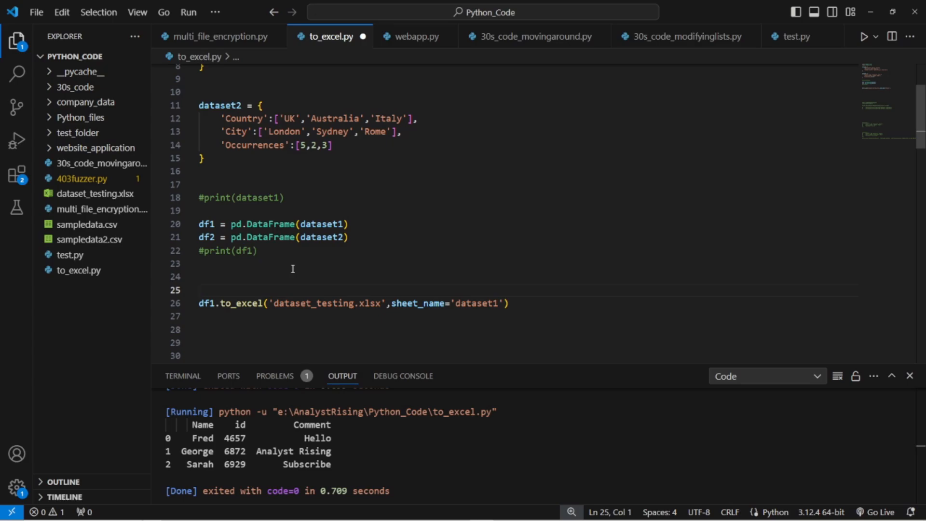
mouse_move(301, 266)
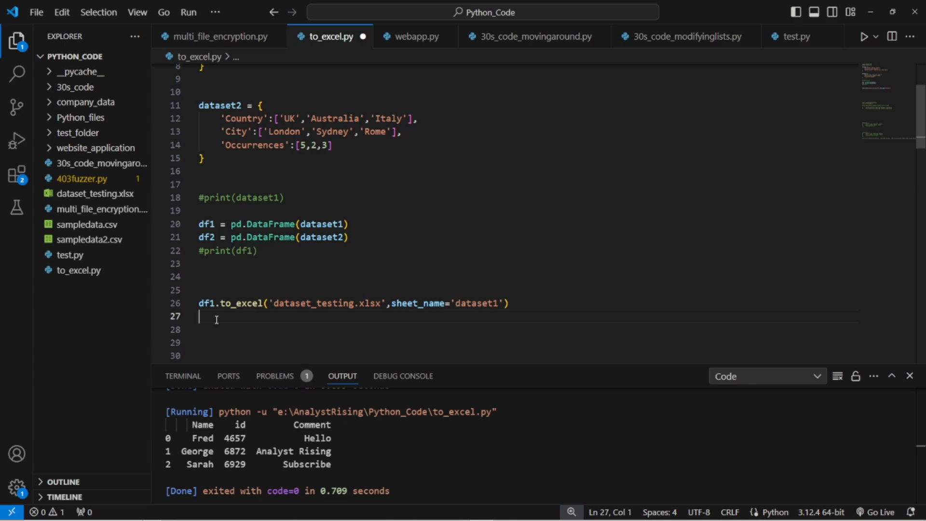
mouse_move(516, 302)
text(df2.to_excel('dataset_testing.xlsx',sheet_name='dataset2'))
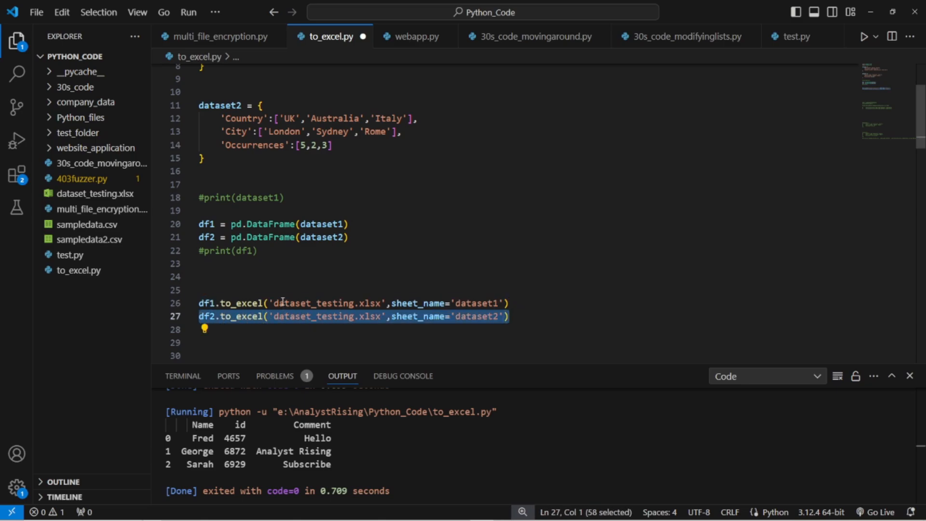
Uncomment the pd.ExcelWriter block and drop index=False from both sheet lines
click(303, 303)
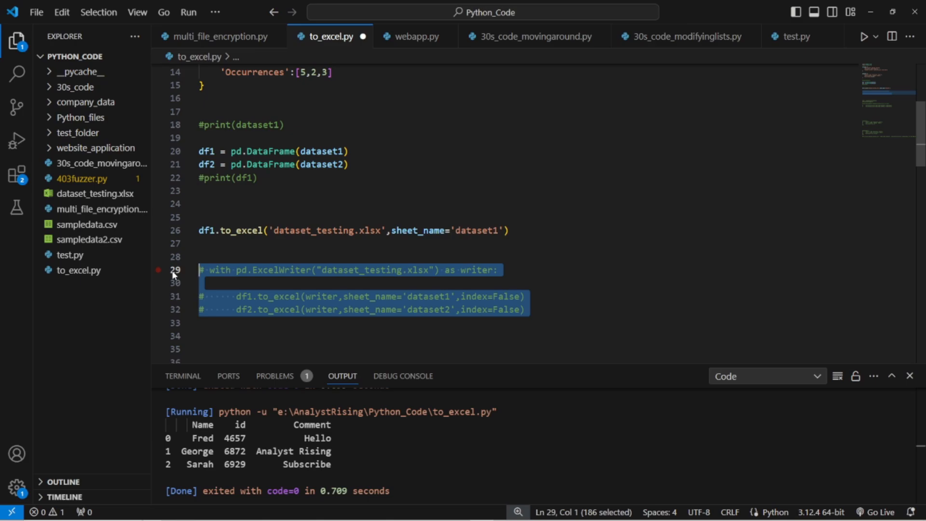
key(Ctrl+/)
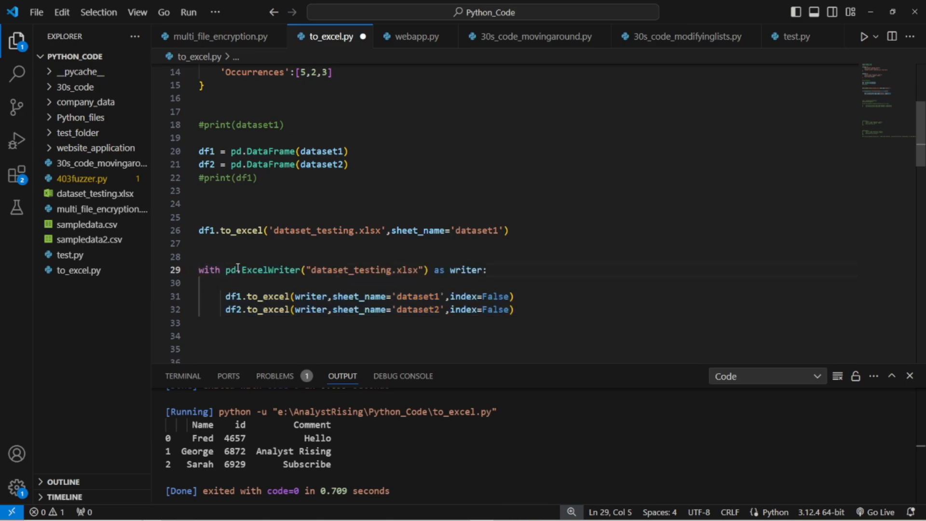
click(327, 270)
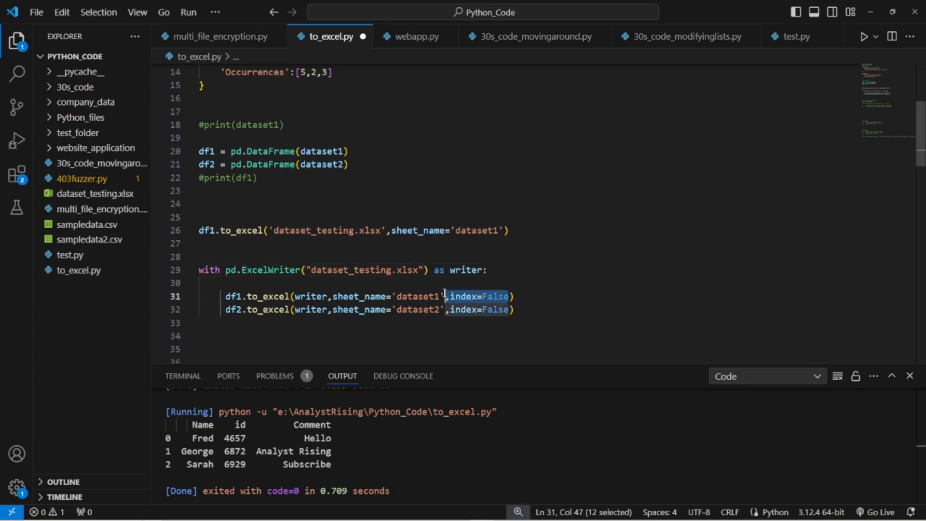
key(Delete)
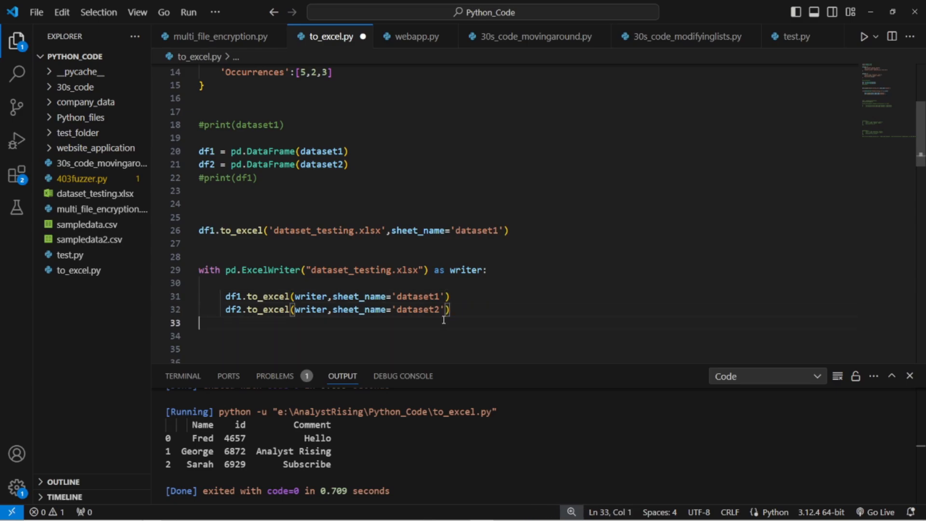
Remove the standalone df1.to_excel line and run the script successfully
click(434, 270)
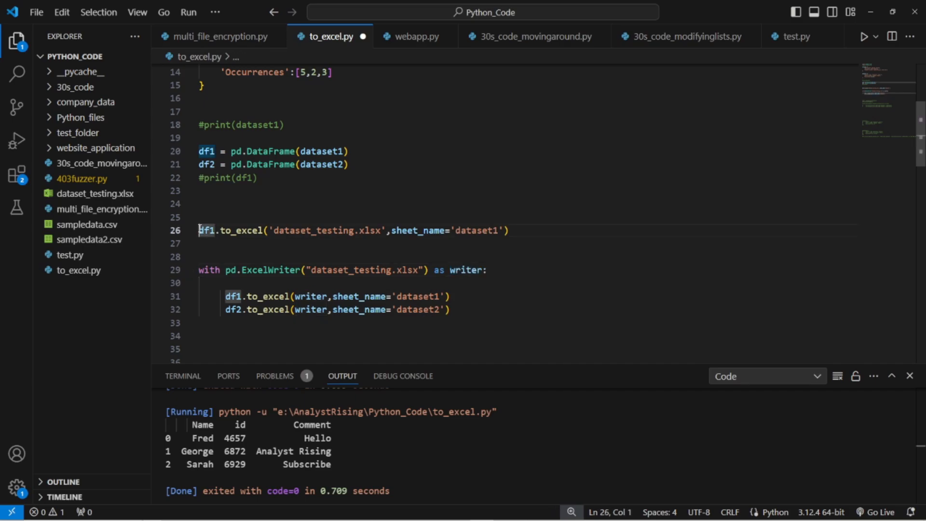
key(ctrl+/)
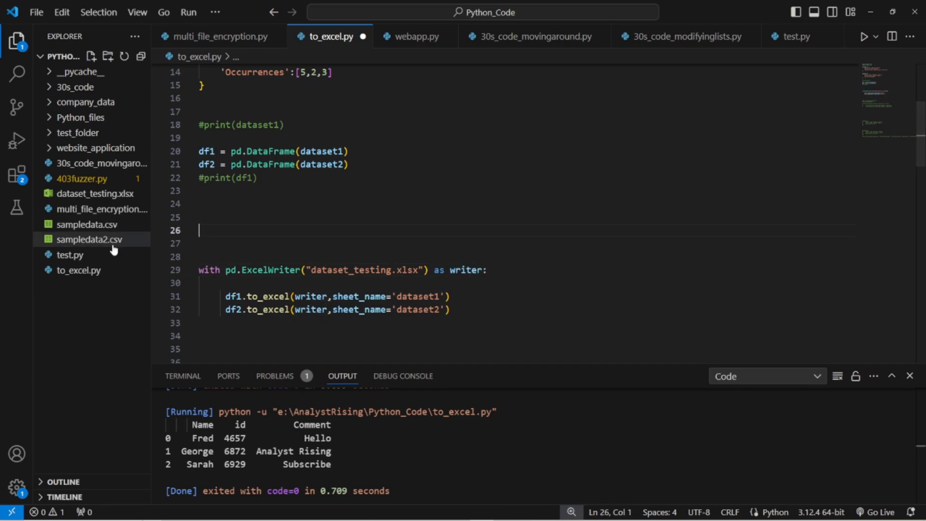
mouse_move(230, 297)
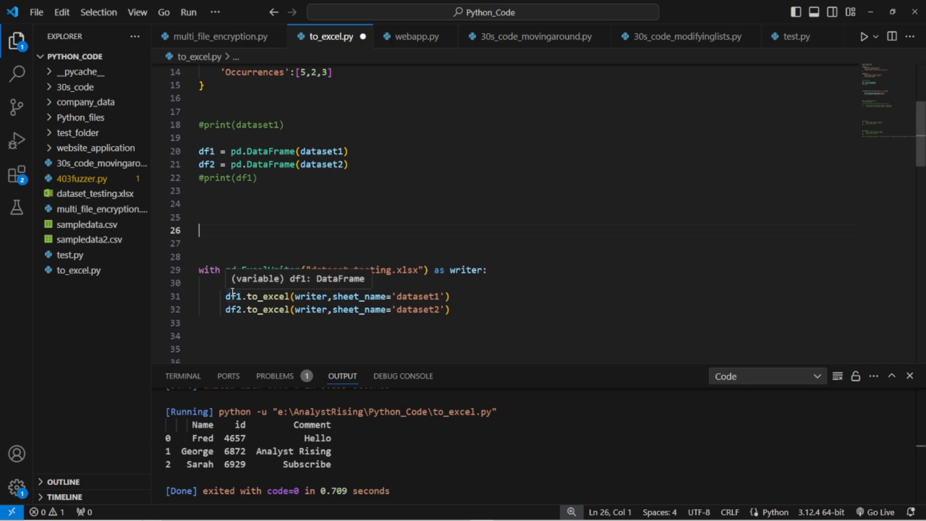
drag(198, 231, 513, 231)
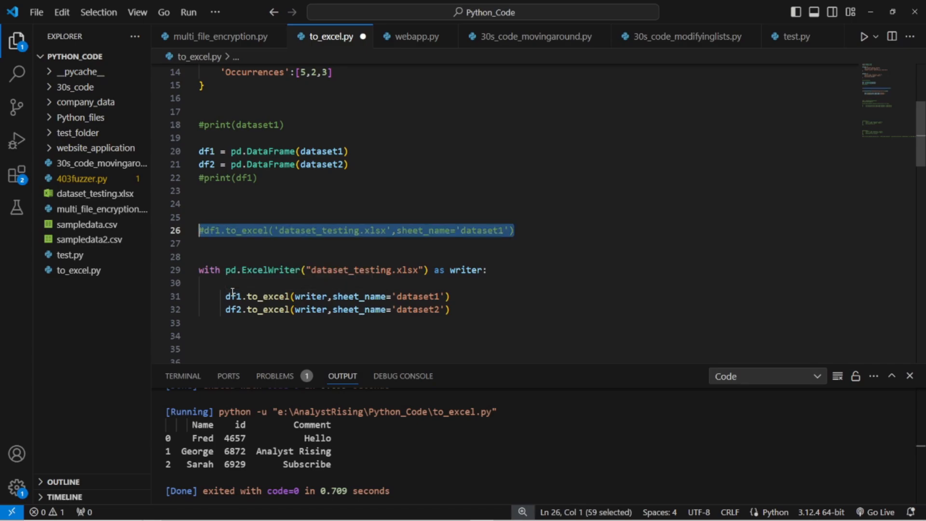
click(204, 232)
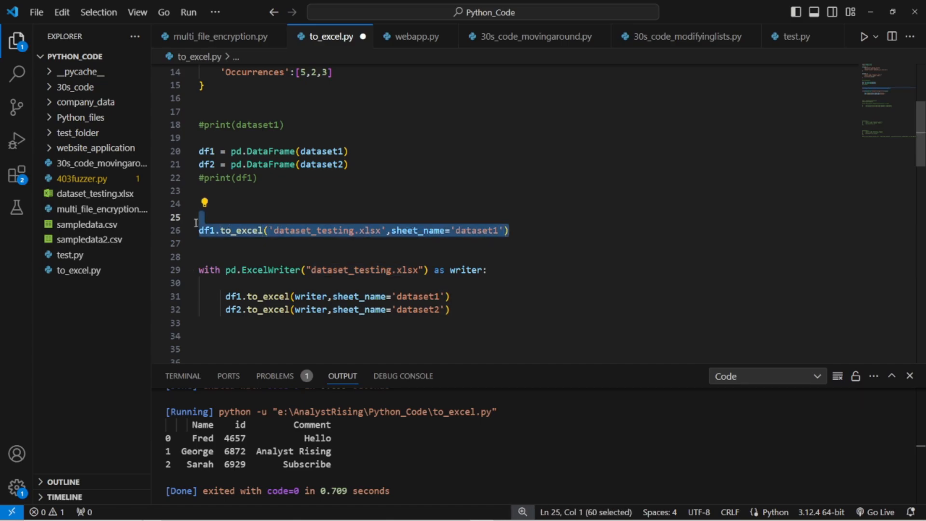
key(Delete)
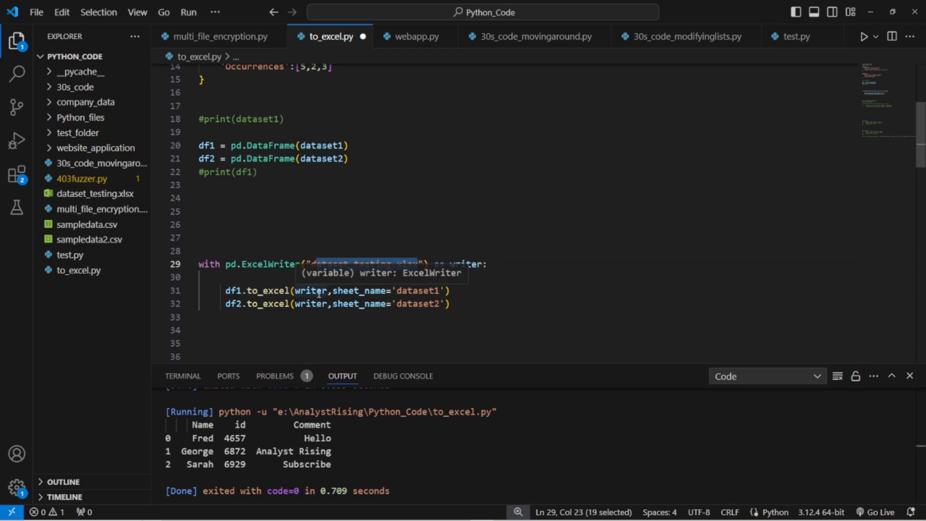
click(489, 263)
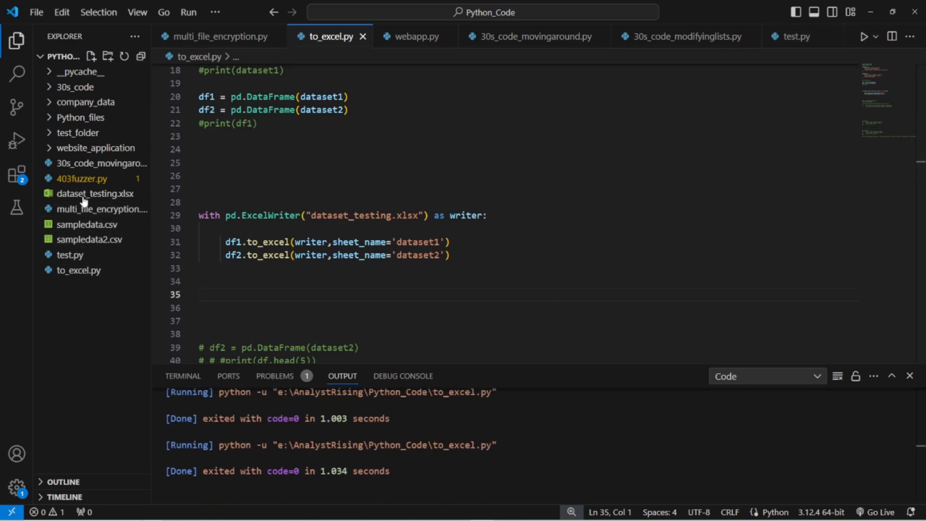
mouse_move(213, 253)
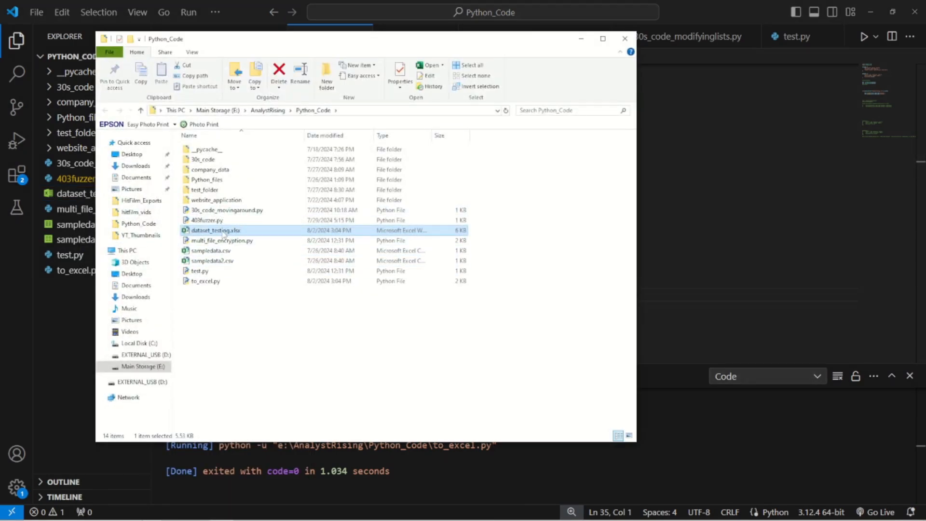
double_click(215, 230)
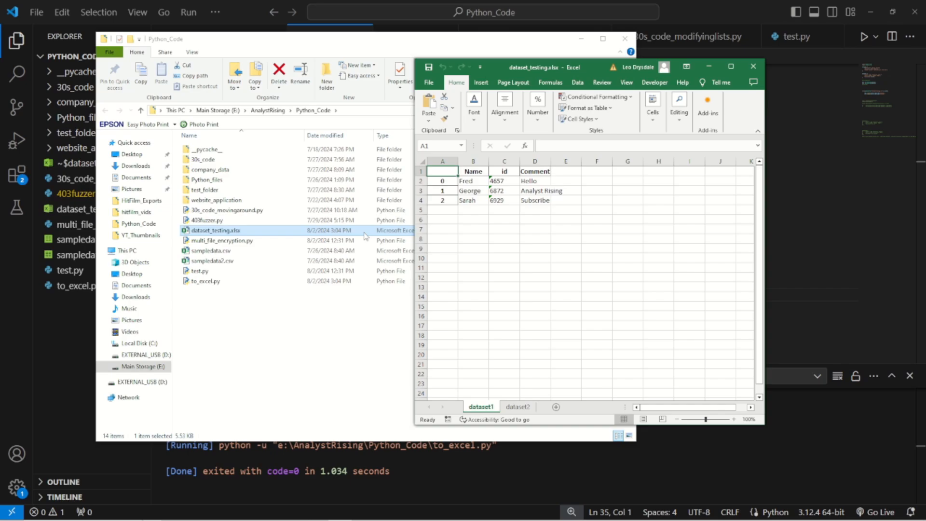
drag(573, 67, 502, 57)
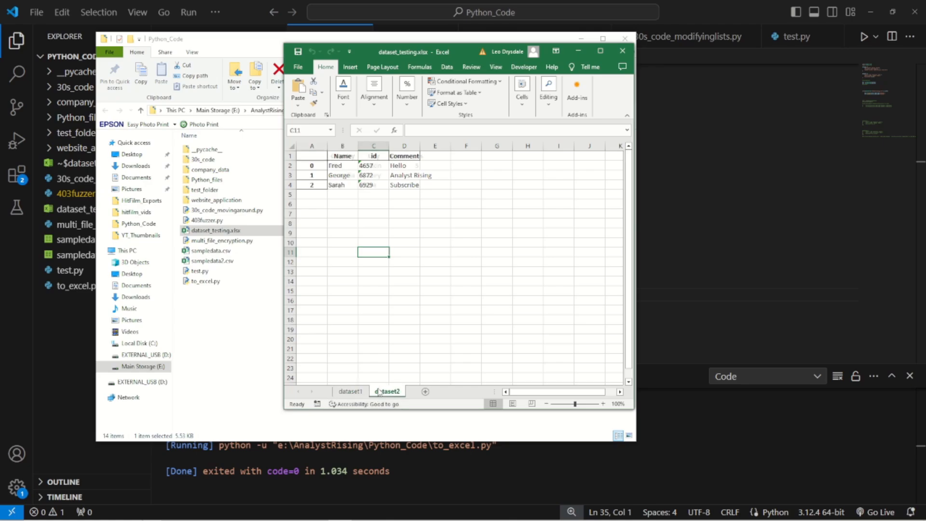
click(387, 392)
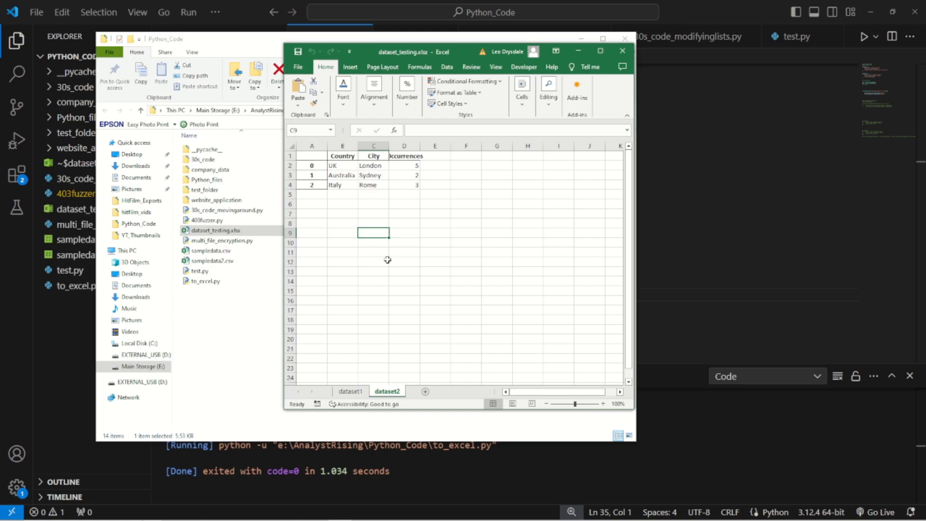
mouse_move(591, 286)
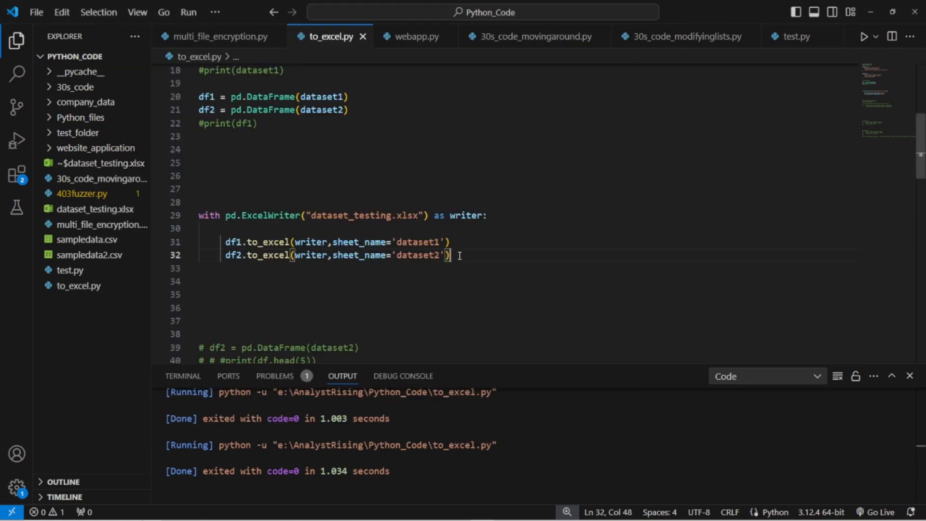
Add df1.to_excel('dataset_testing.xlsx', sheet_name='dataset1') below the commented ExcelWriter block
key(Enter)
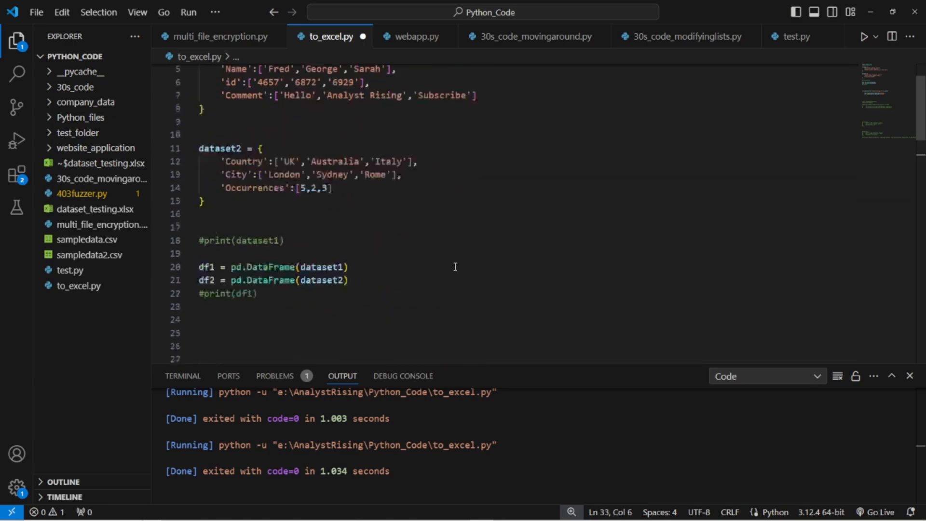
scroll(down, 3)
text(#)
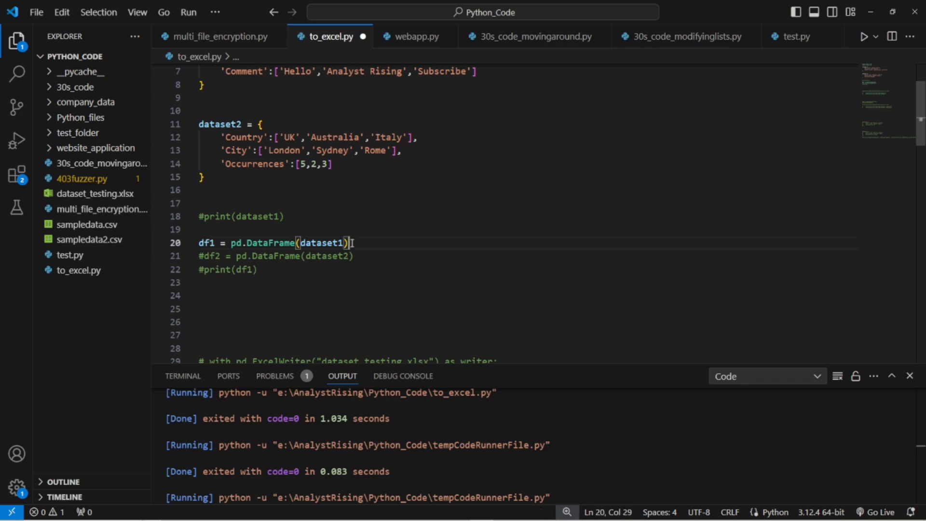
text(df1.to_excel(writer,sheet_name='dataset1'))
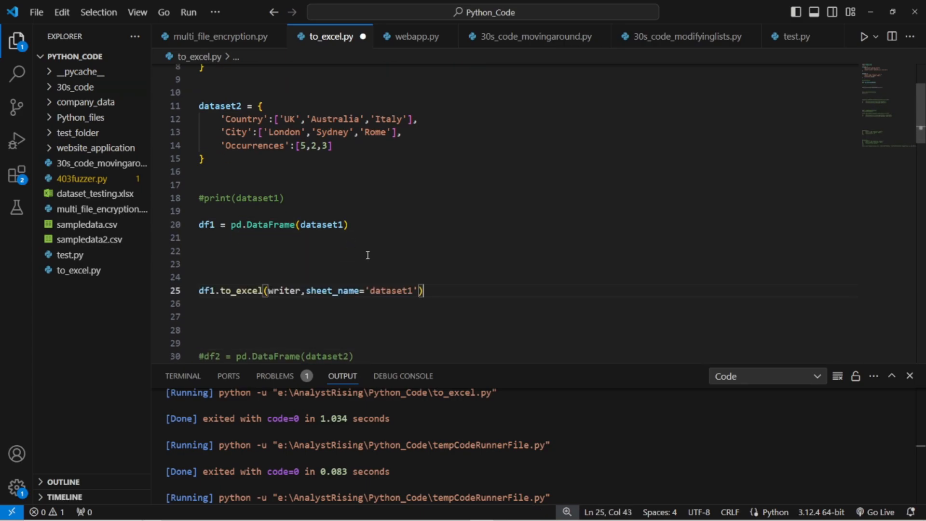
double_click(283, 291)
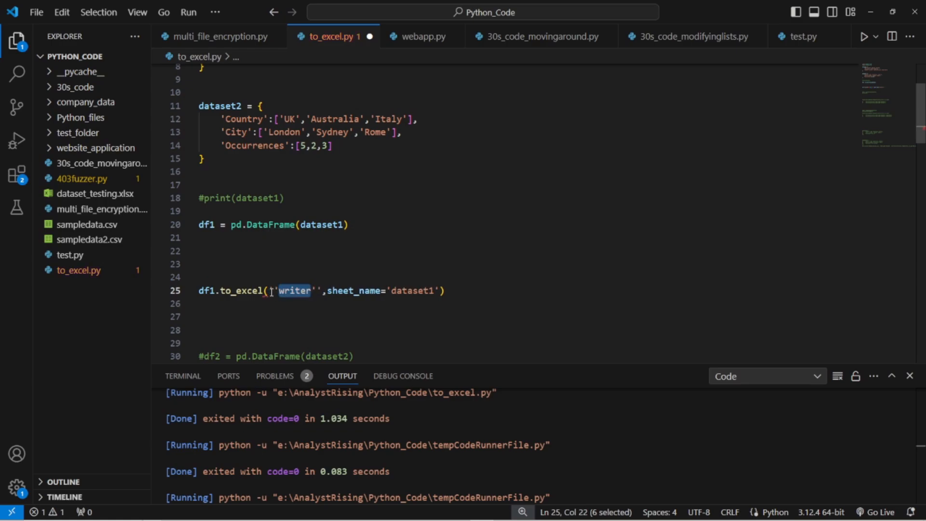
text(dataset_testin)
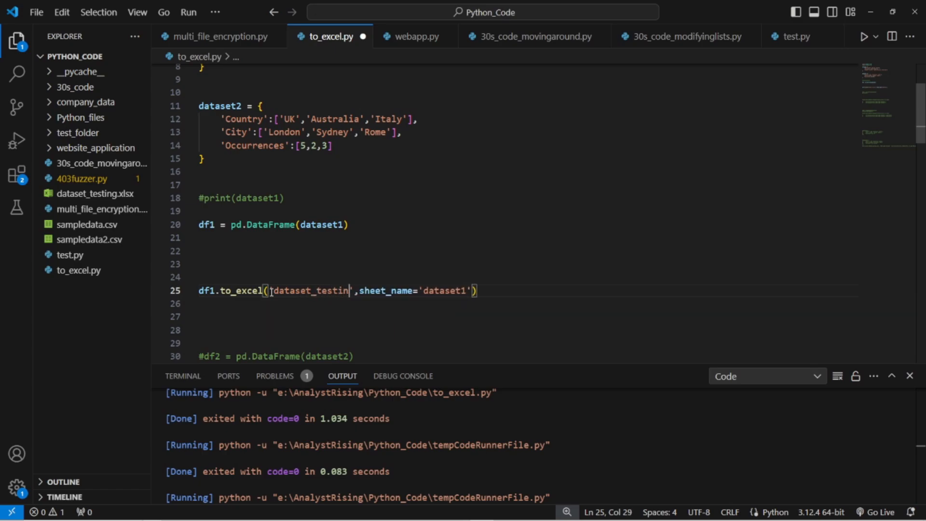
text(g.xlsx)
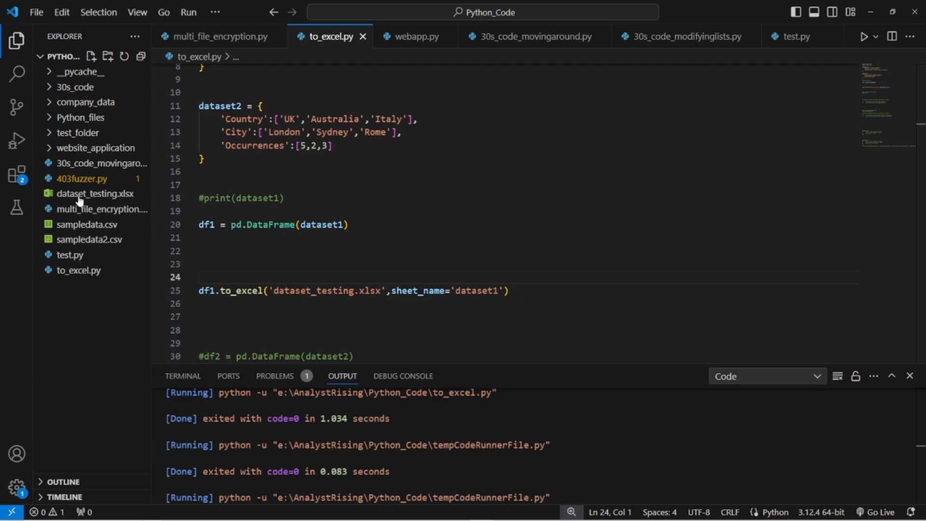
Delete the old dataset_testing.xlsx workbook from the Explorer context menu
right_click(95, 193)
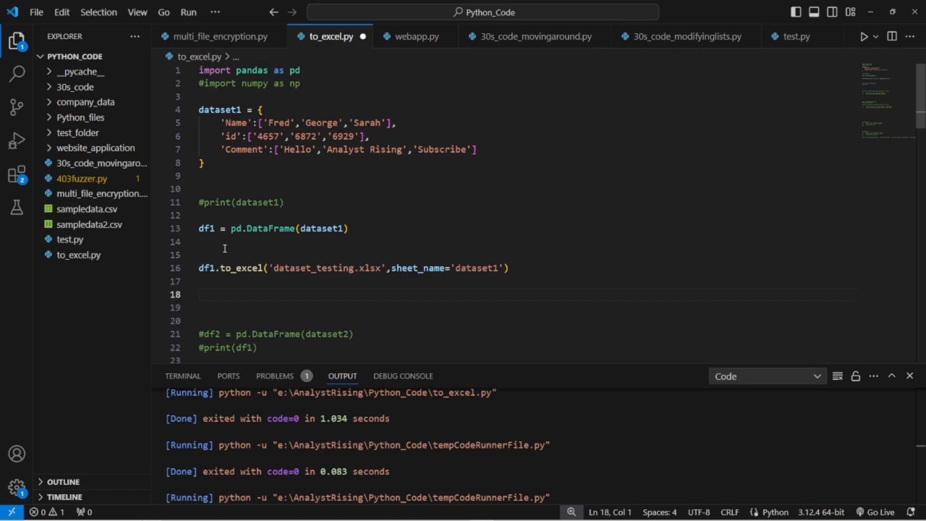
scroll(down, 3)
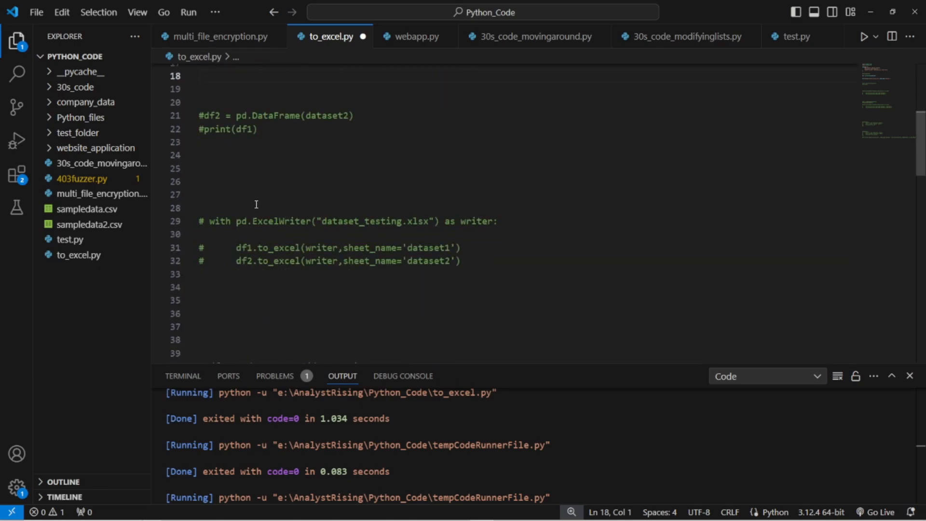
scroll(down, 3)
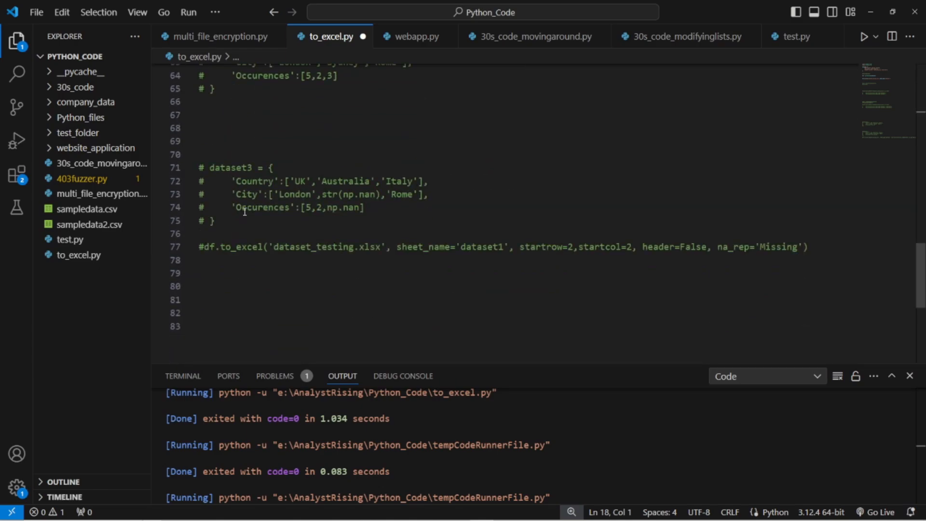
Replace dataset1 with the dataset3 block of np.nan values, build df1 from dataset3 and fix 'Occurrences', then save
drag(198, 167, 214, 220)
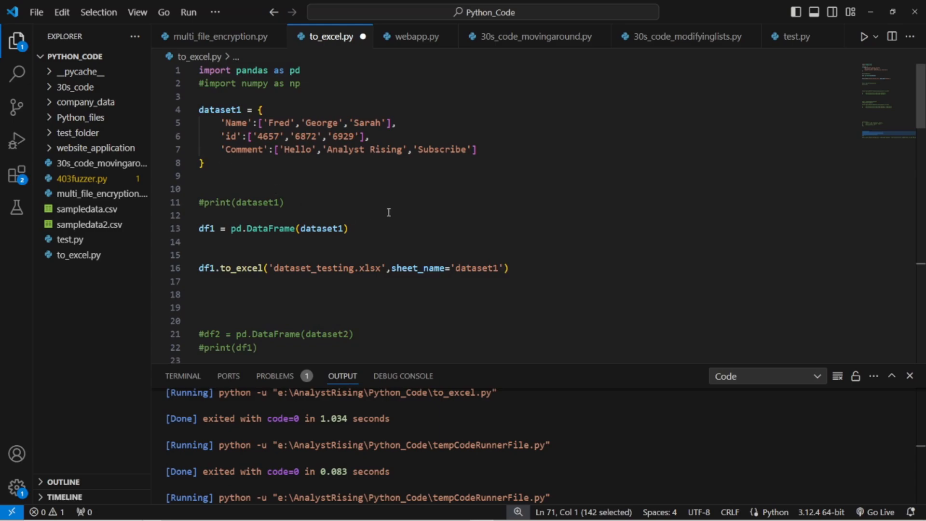
drag(222, 123, 200, 163)
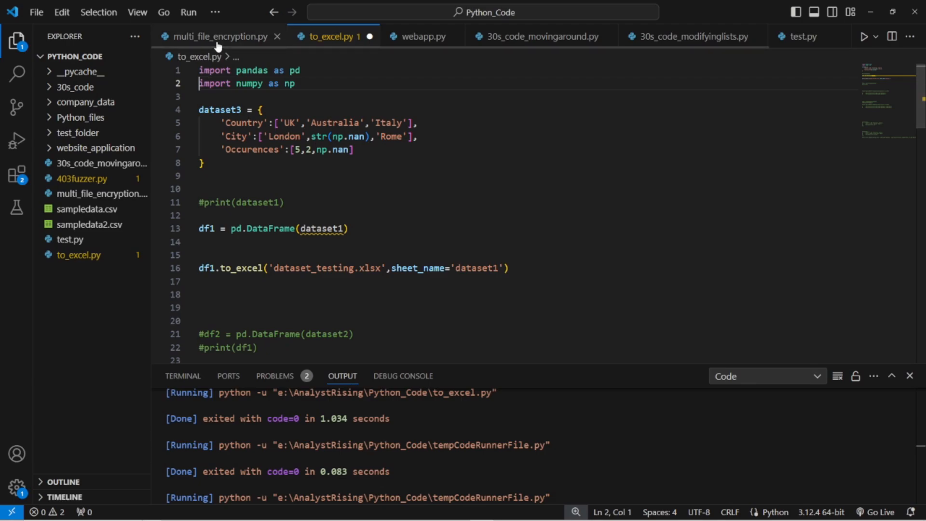
mouse_move(221, 83)
text(3)
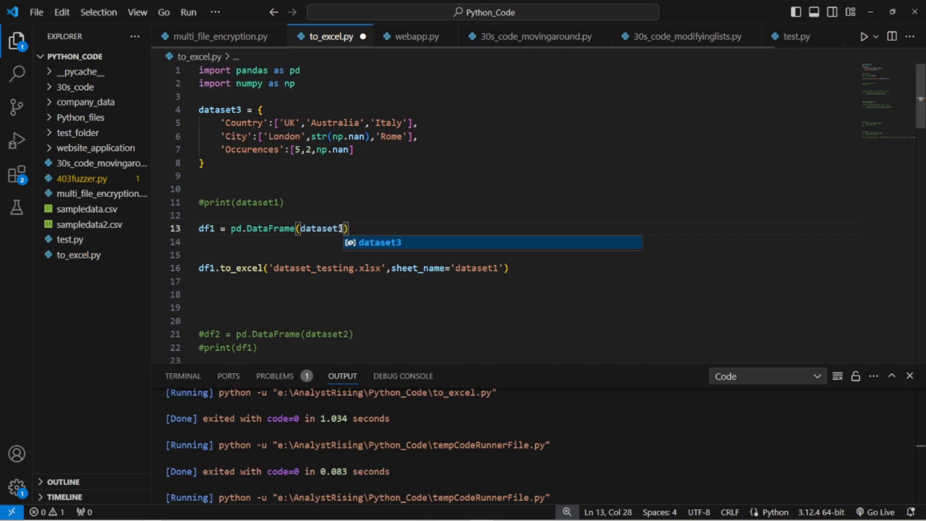
double_click(217, 109)
text(r)
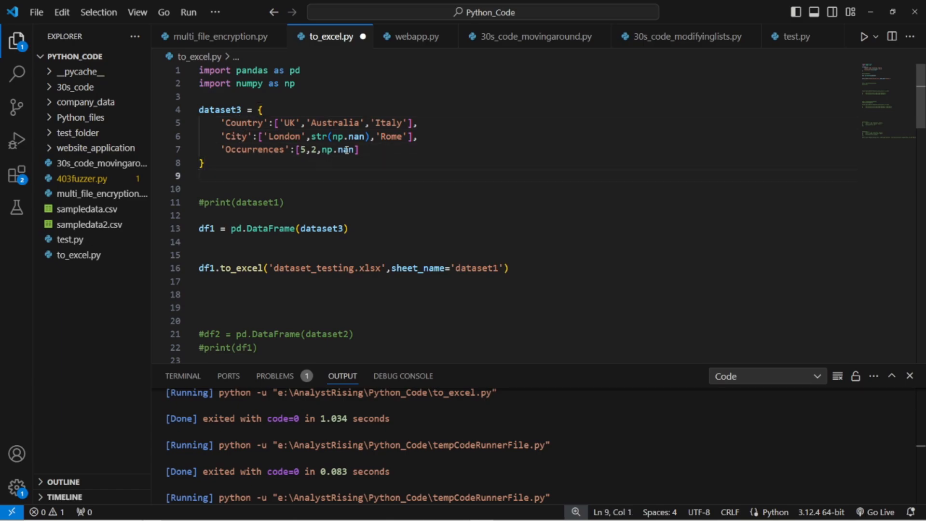
double_click(340, 150)
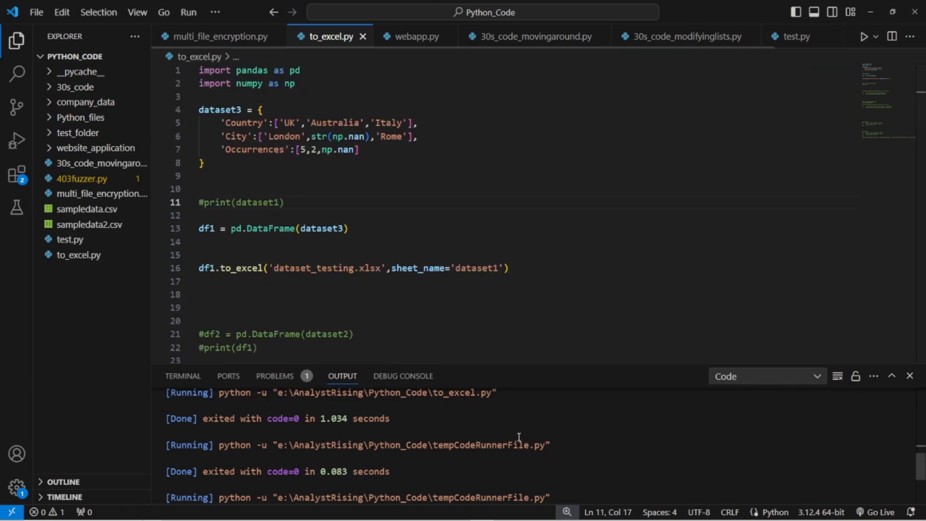
click(864, 36)
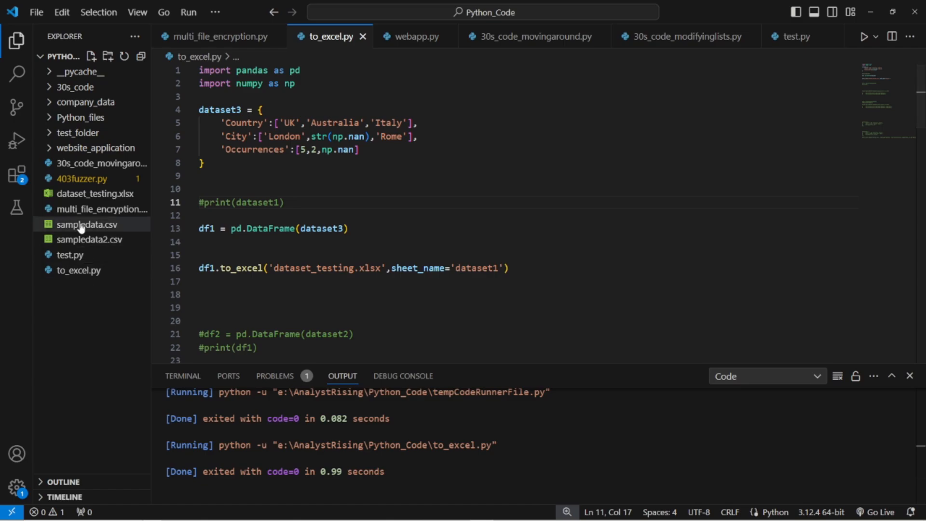
right_click(87, 193)
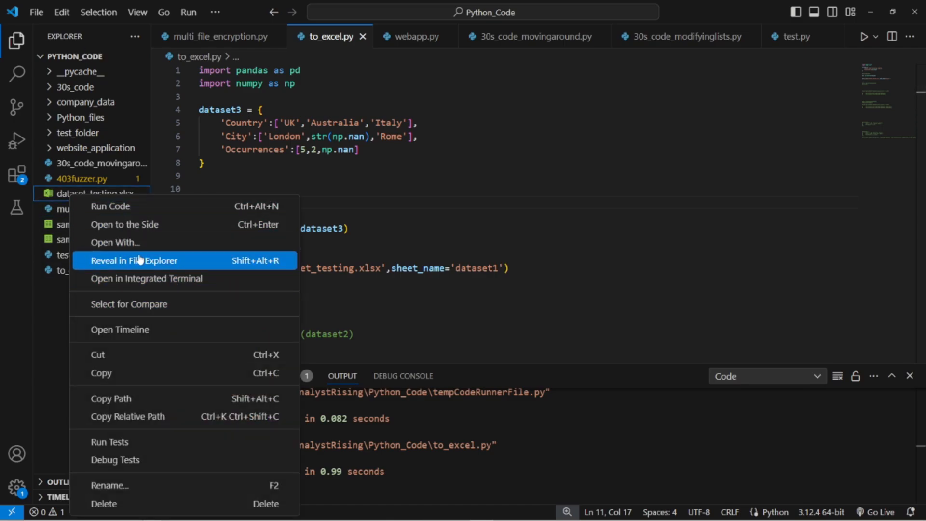
click(133, 261)
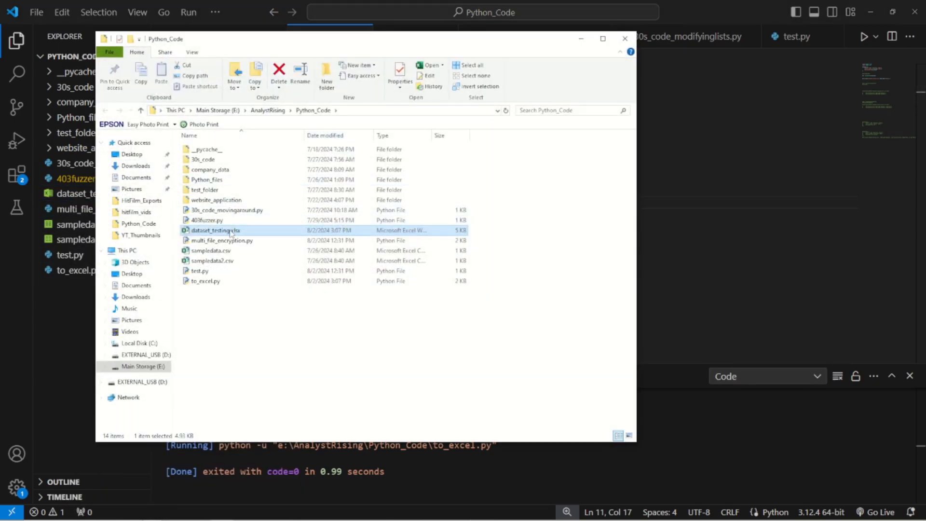
double_click(216, 230)
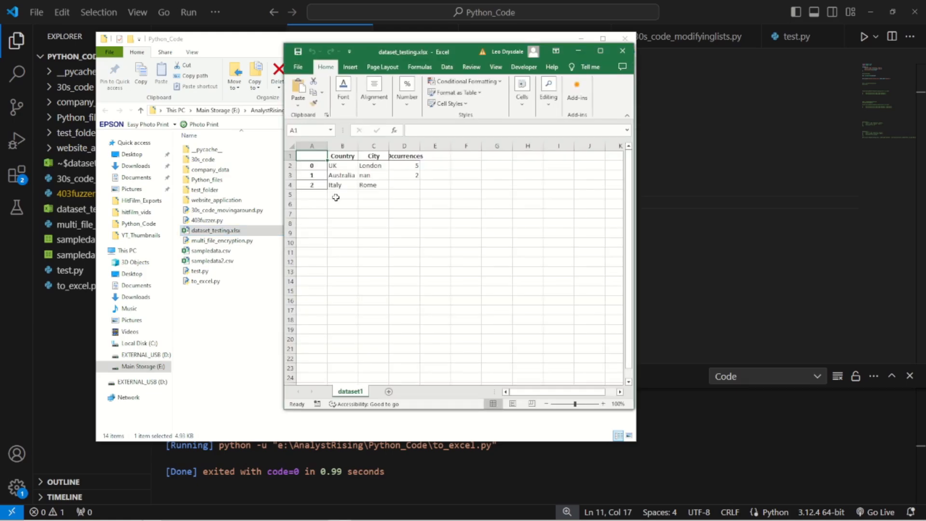
click(373, 175)
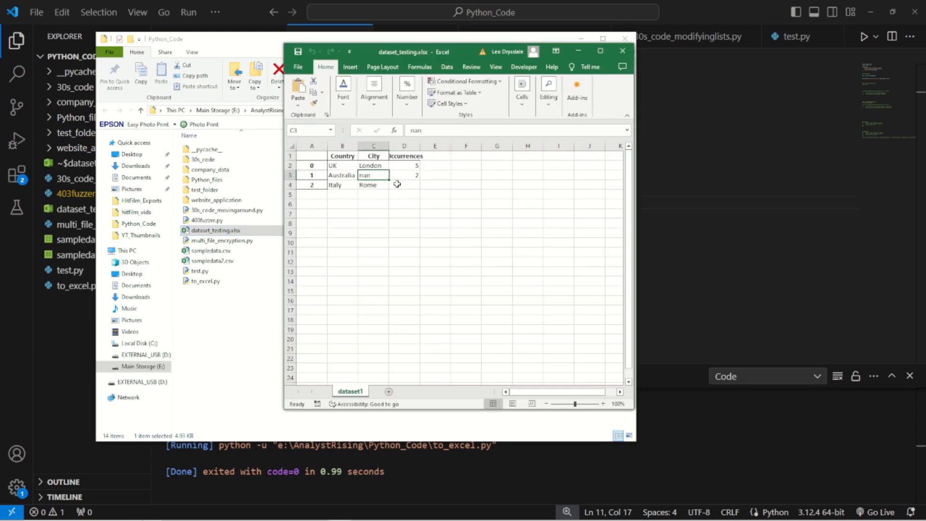
click(403, 184)
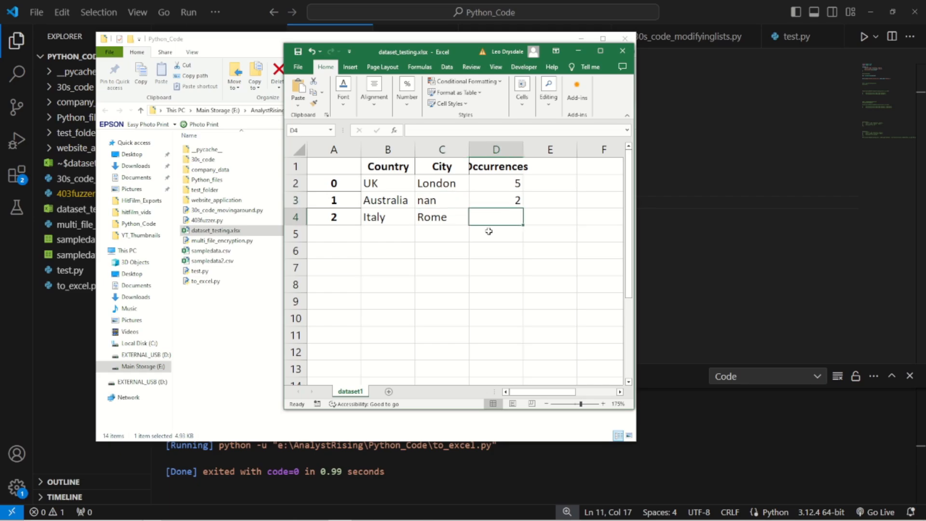
mouse_move(611, 66)
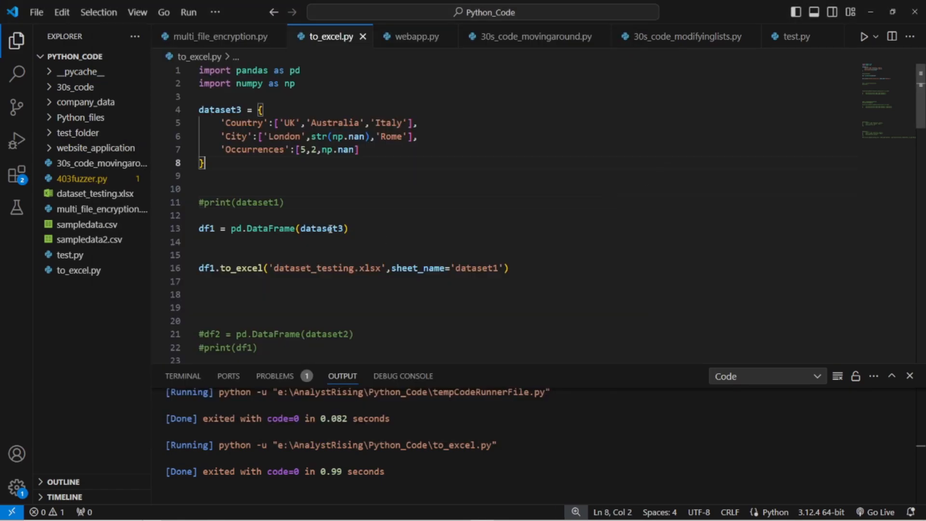
mouse_move(476, 241)
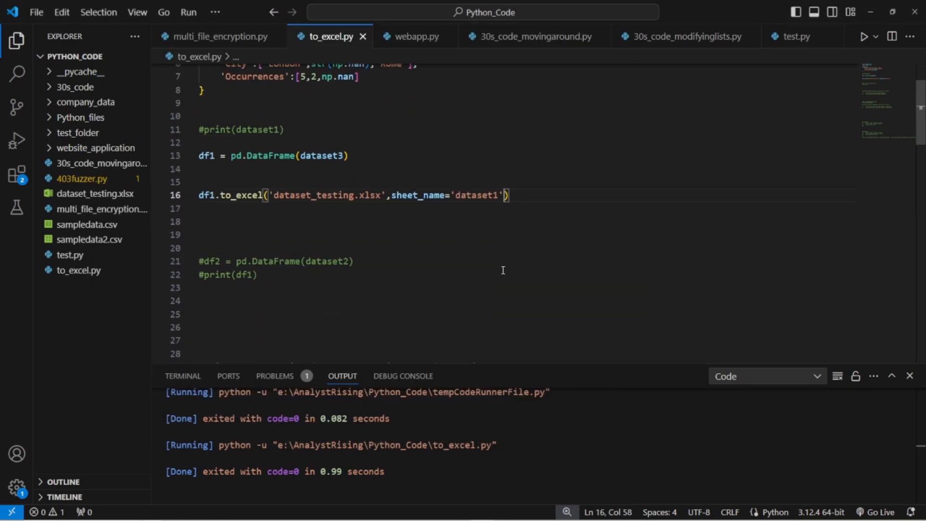
Add startrow=2, startcol=2 to the to_excel call, save and rerun the script
scroll(down, 3)
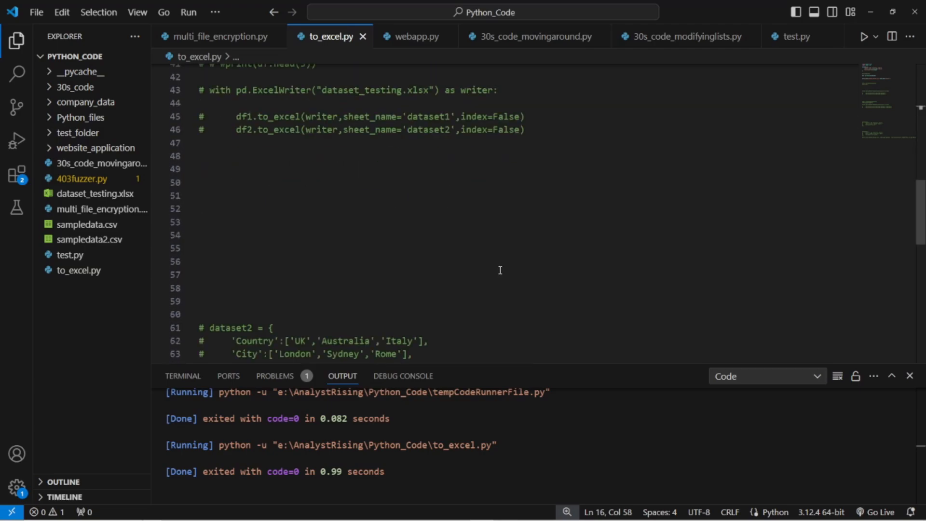
scroll(down, 3)
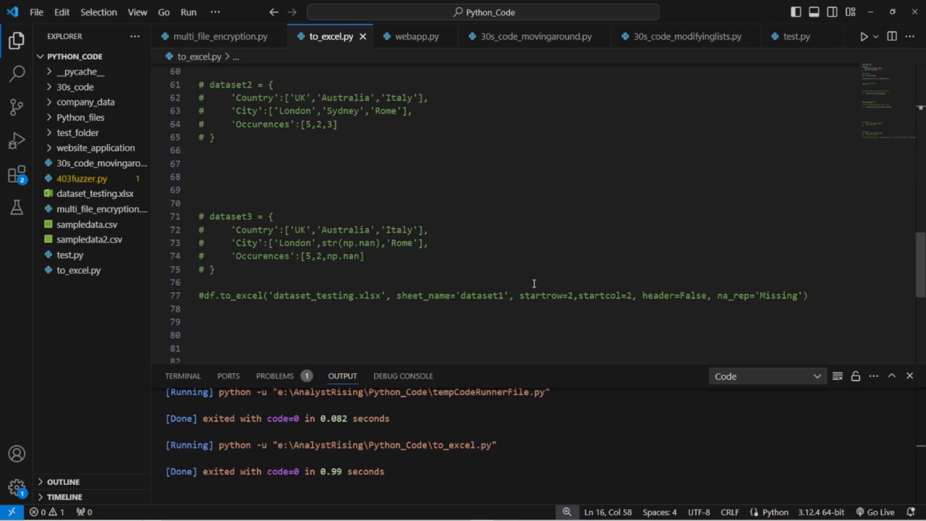
drag(520, 295, 641, 296)
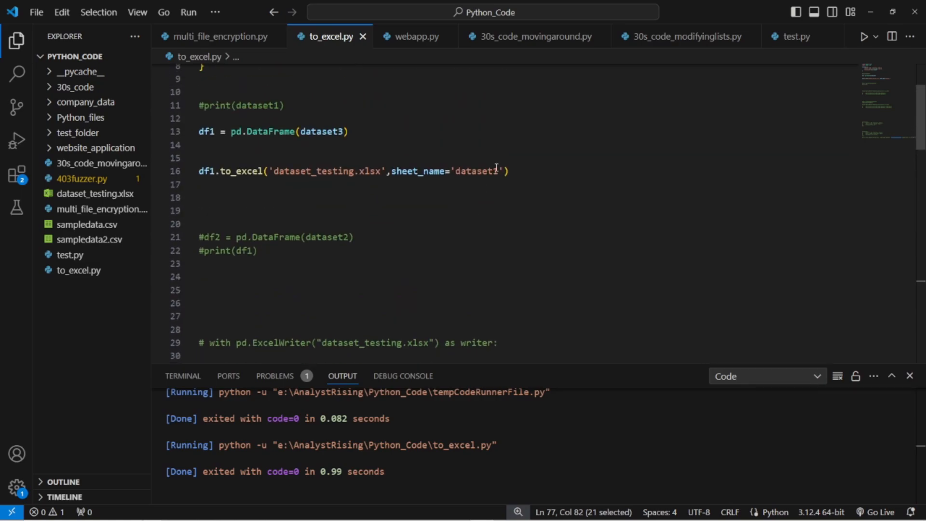
text(,startrow=2,startcol=2)
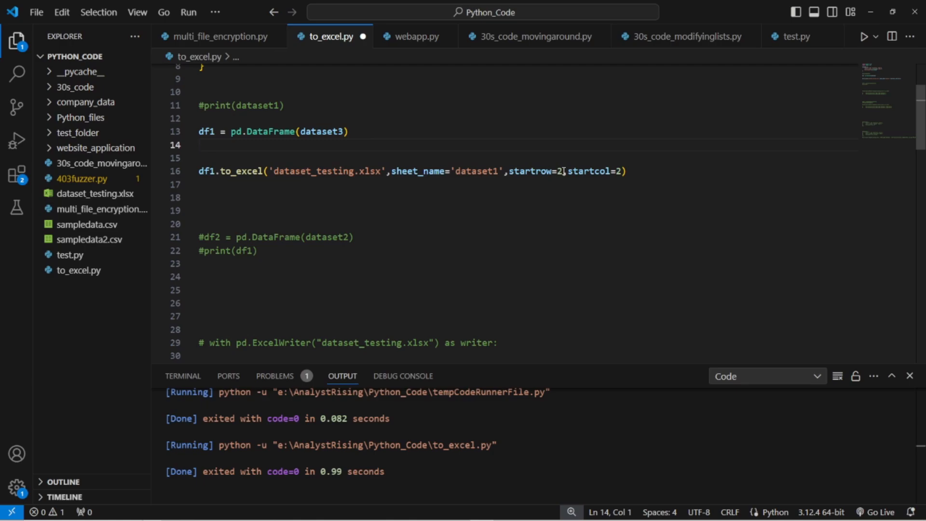
click(624, 171)
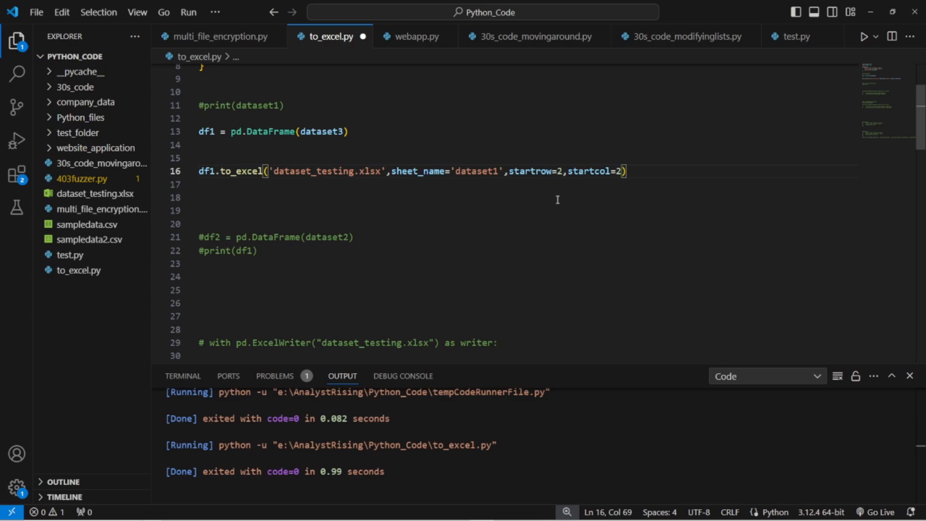
click(558, 199)
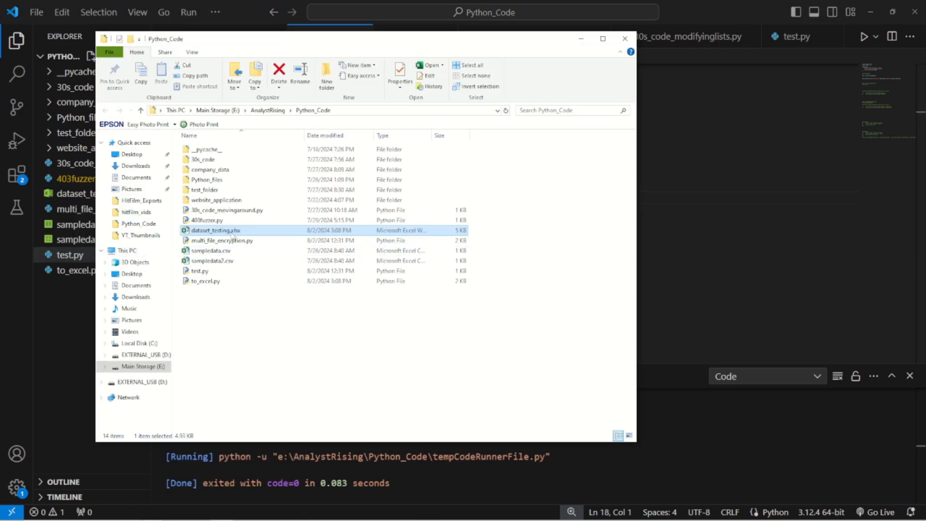
View dataset_testing.xlsx in Excel with the table starting at C3 (index in C4), then close it
double_click(215, 230)
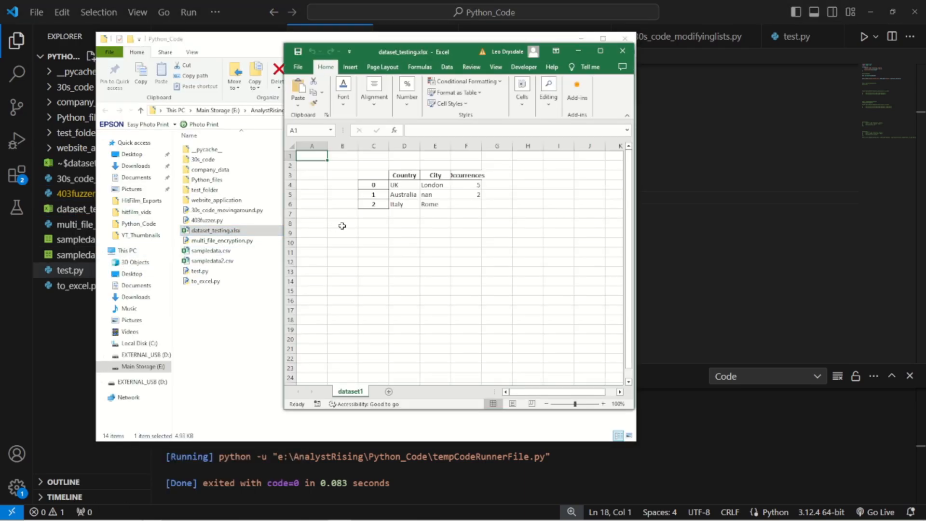
drag(342, 165, 528, 243)
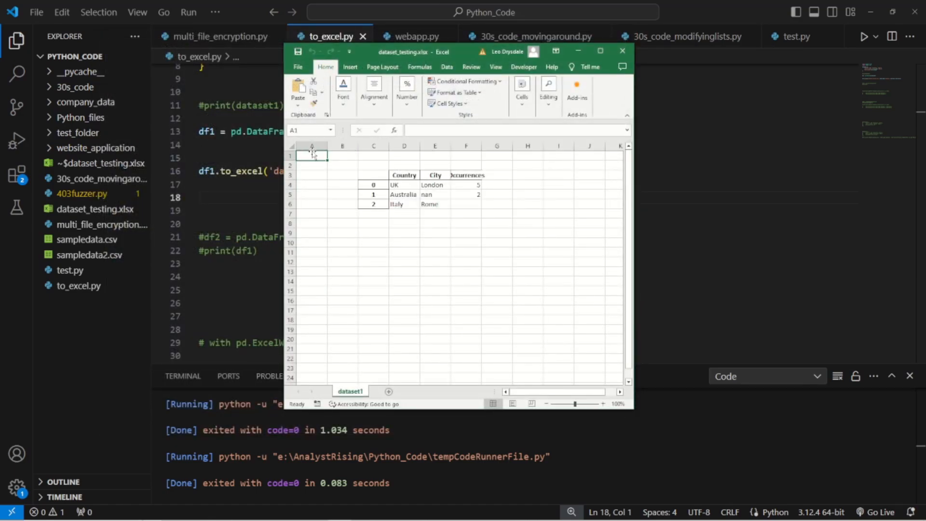
click(374, 185)
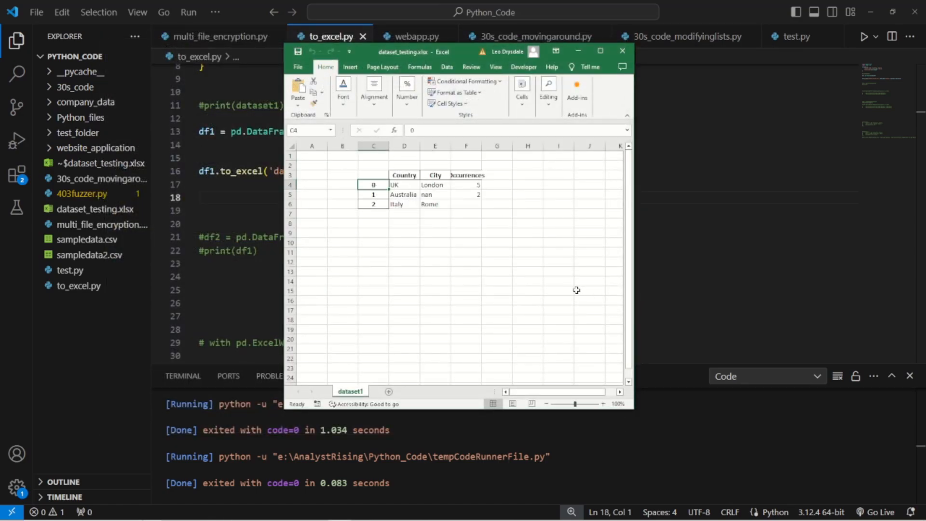
mouse_move(378, 171)
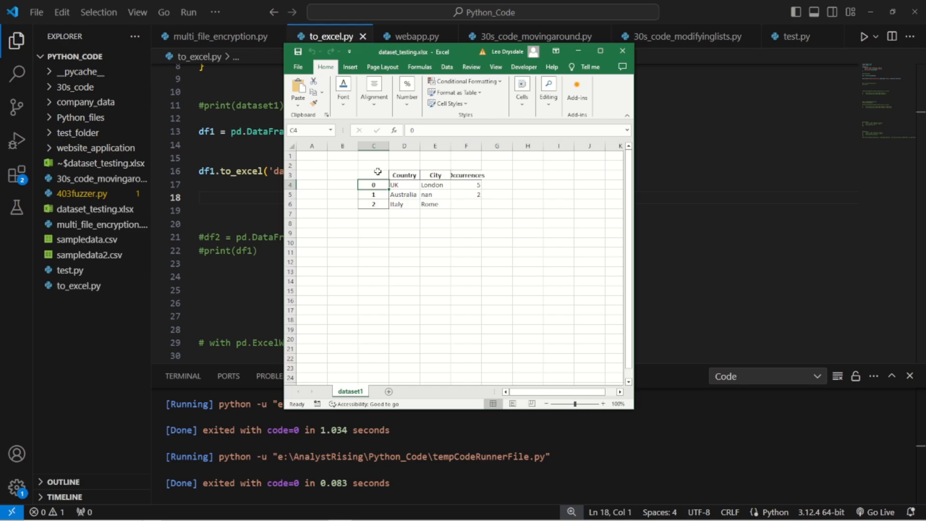
click(373, 175)
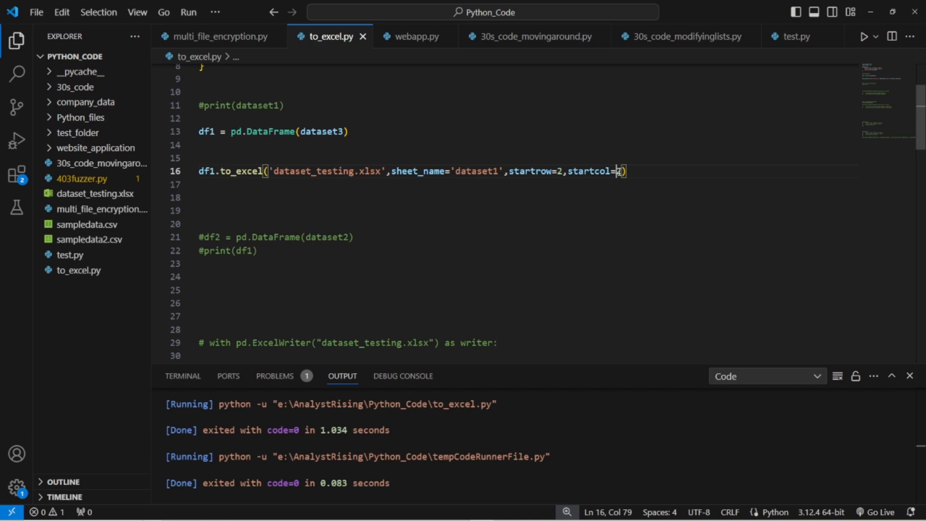
Add na_rep='Missing Value' to the to_excel call and rerun the script
text(2,)
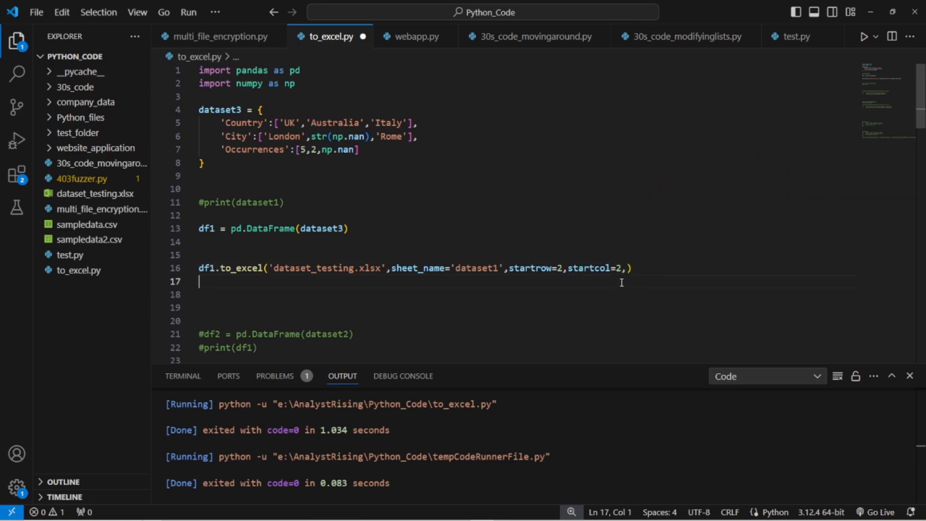
text(n)
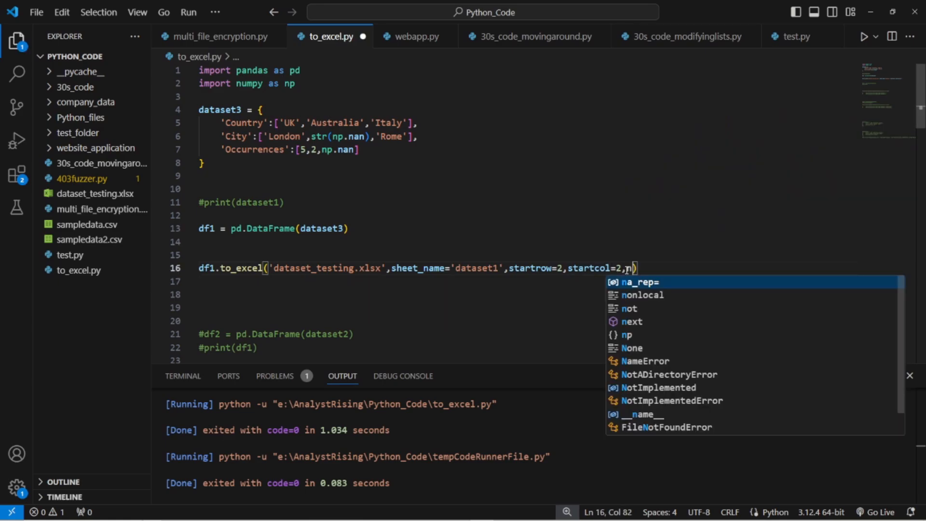
text(a_rep='Missing Valu)
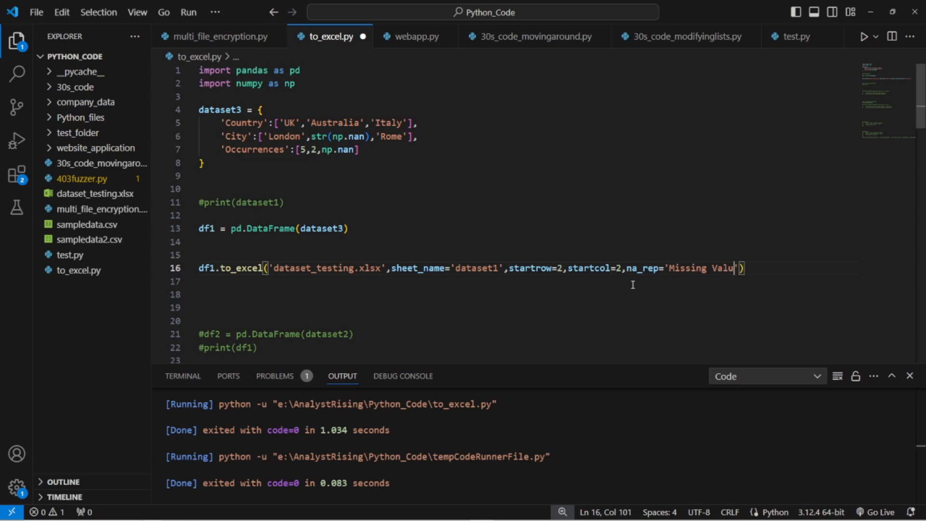
click(348, 229)
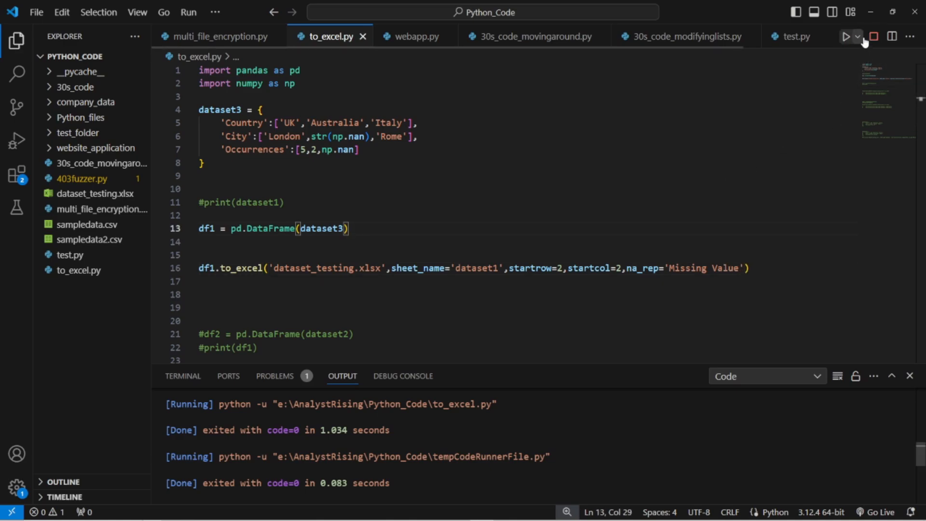
Reveal the project folder in File Explorer from the Explorer pane
right_click(77, 270)
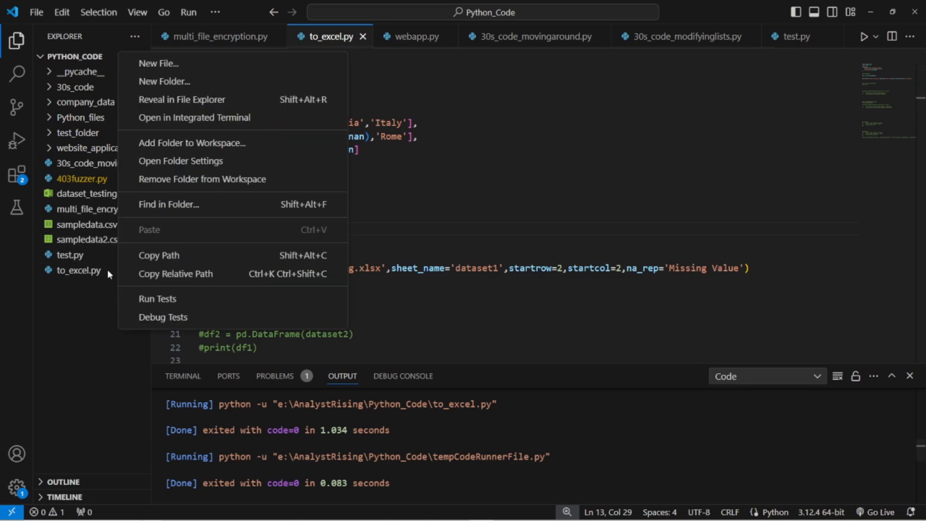
click(87, 193)
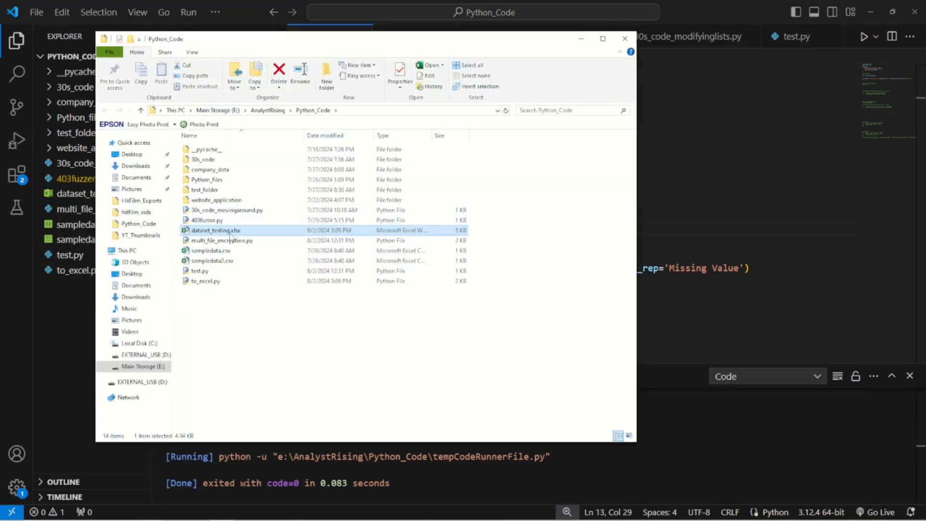
View the regenerated workbook in Excel, comparing 'nan' in city E5 with 'Missing Value' in Occurrences F6
double_click(215, 230)
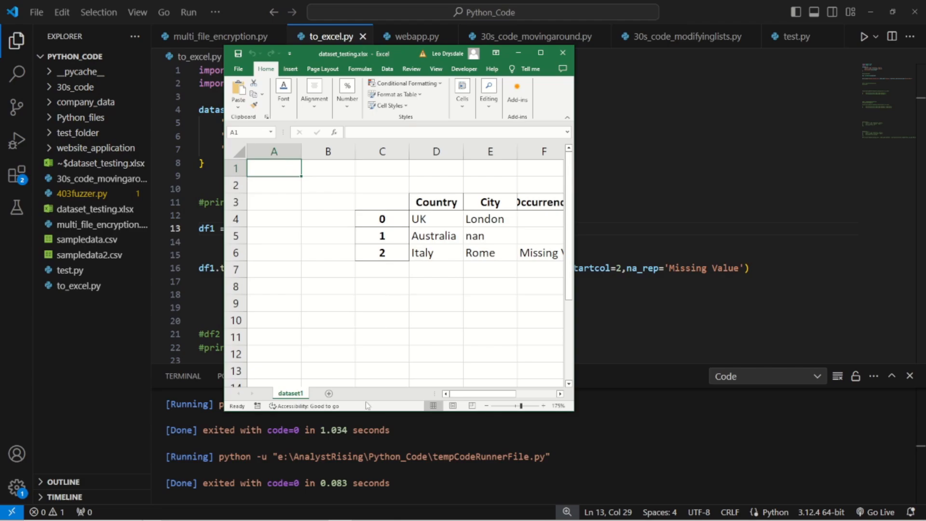
scroll(right, 3)
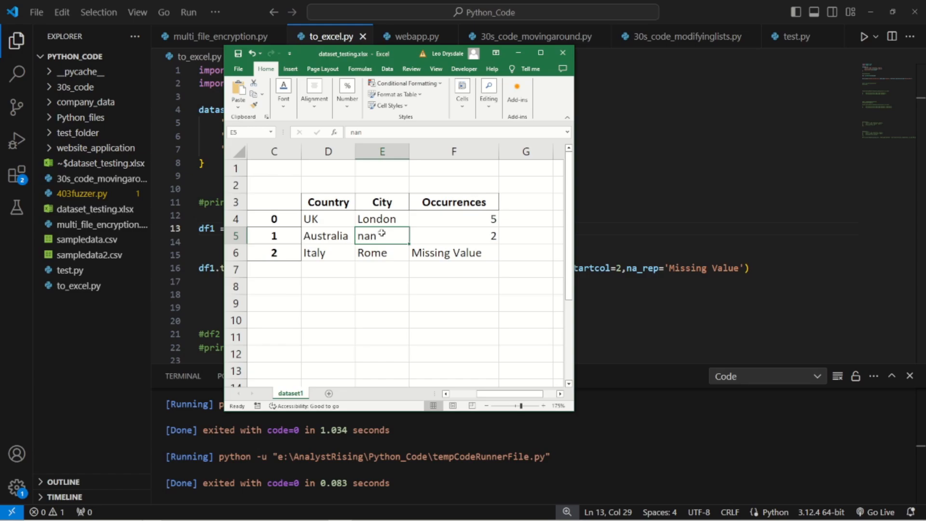
click(453, 253)
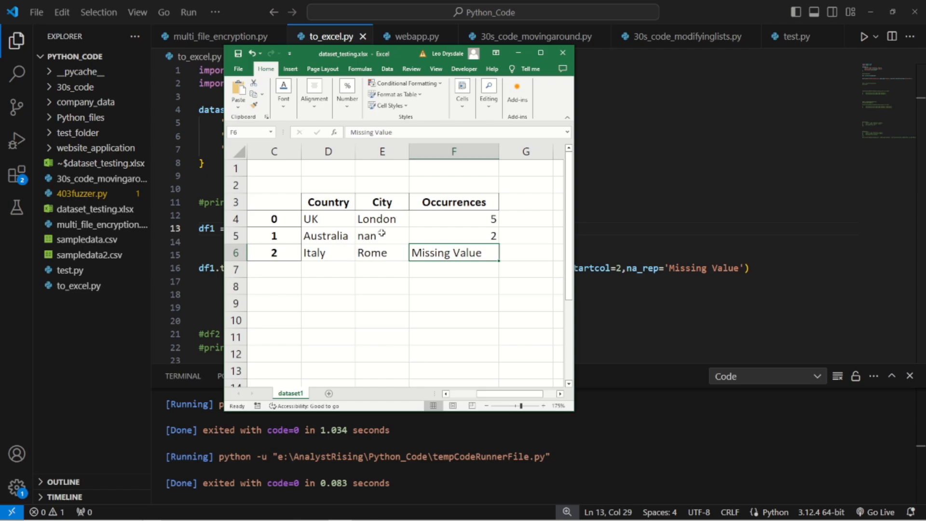
click(375, 236)
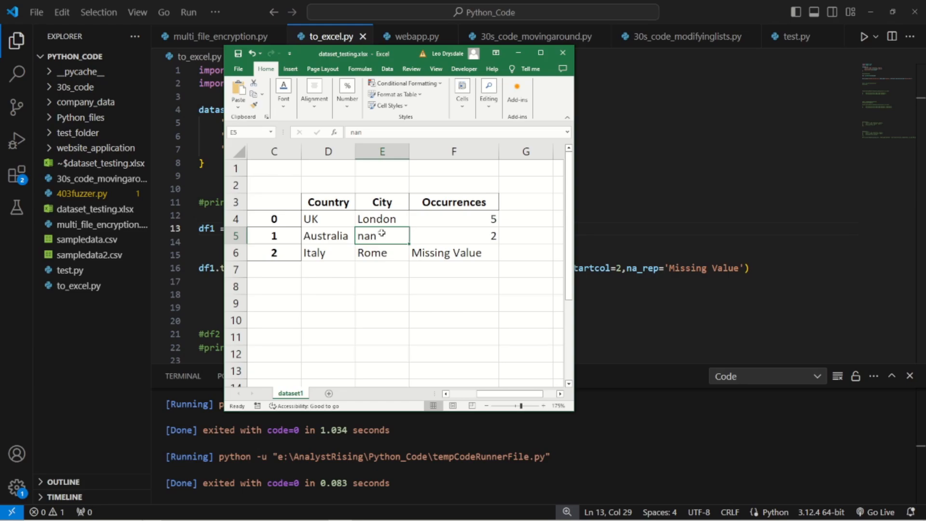
click(453, 253)
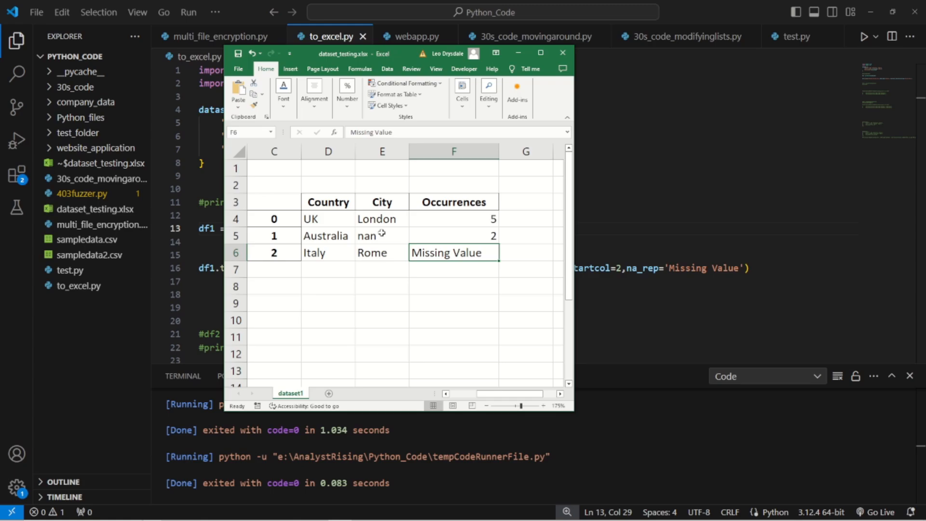